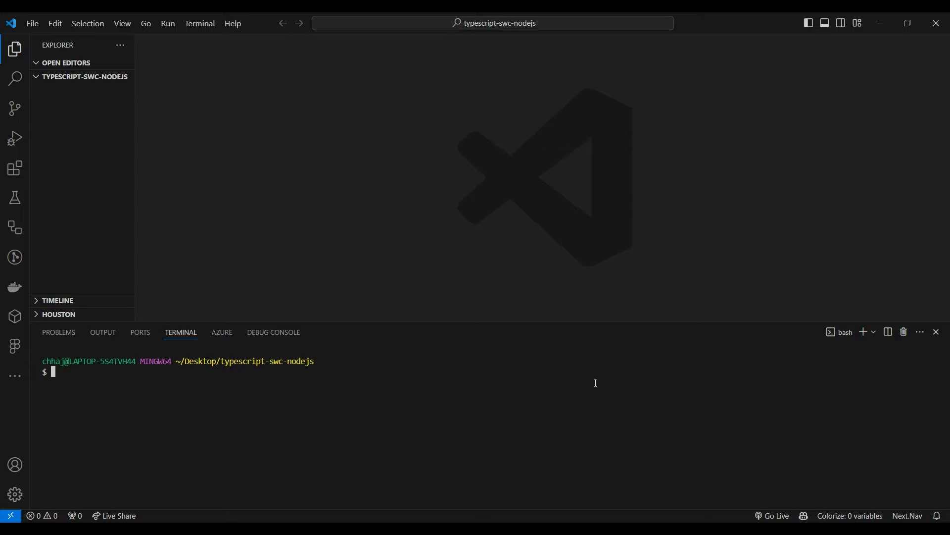
Step: Run pnpm init, then add "type": "module" to the new package.json and save
text(pnp)
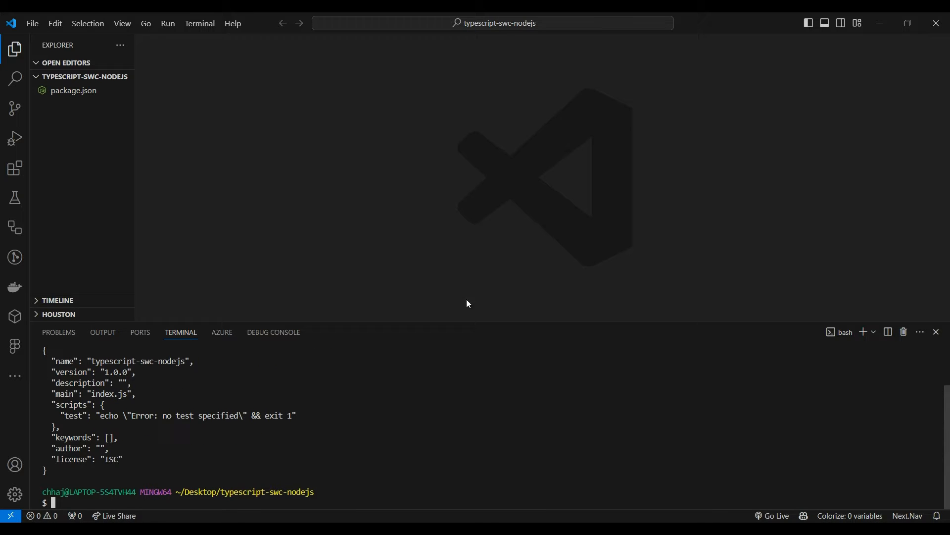
click(74, 90)
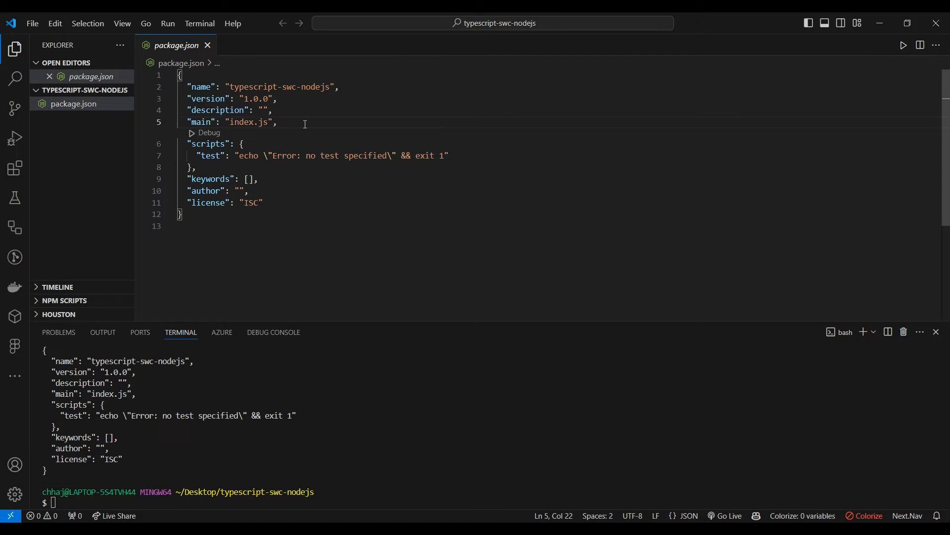
key(Enter)
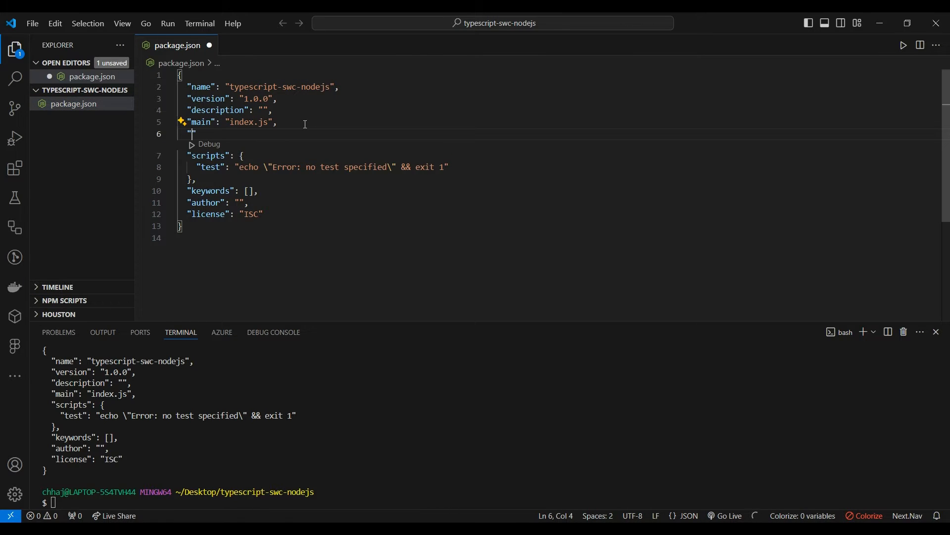
text(type": "m")
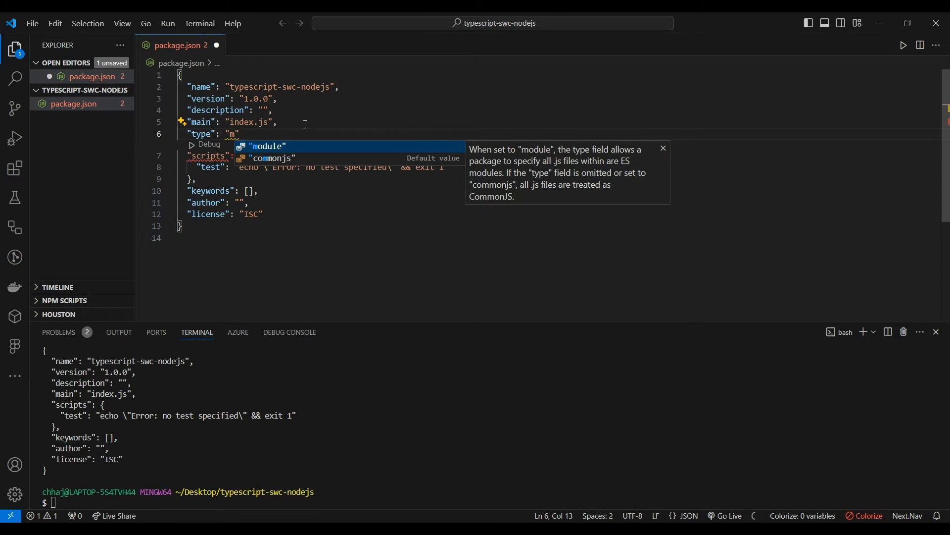
click(266, 147)
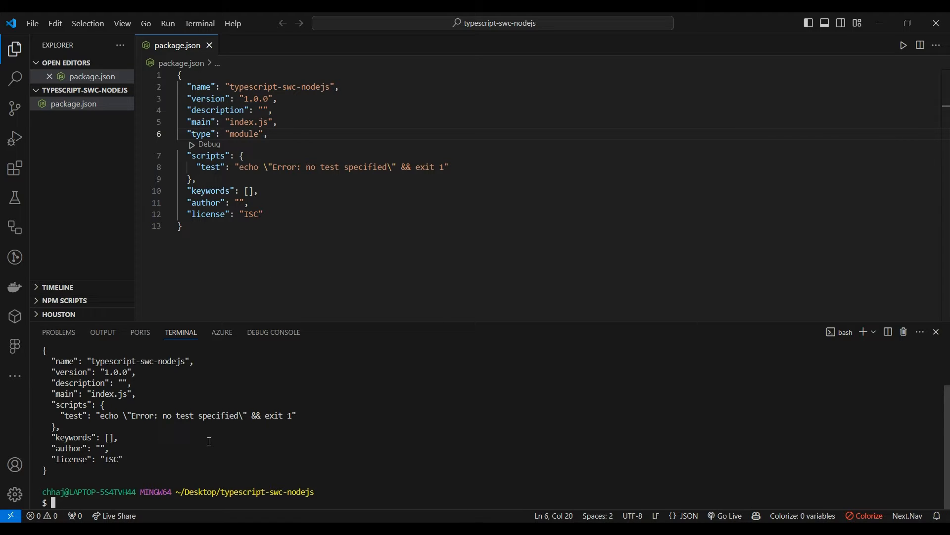
text(pnpm)
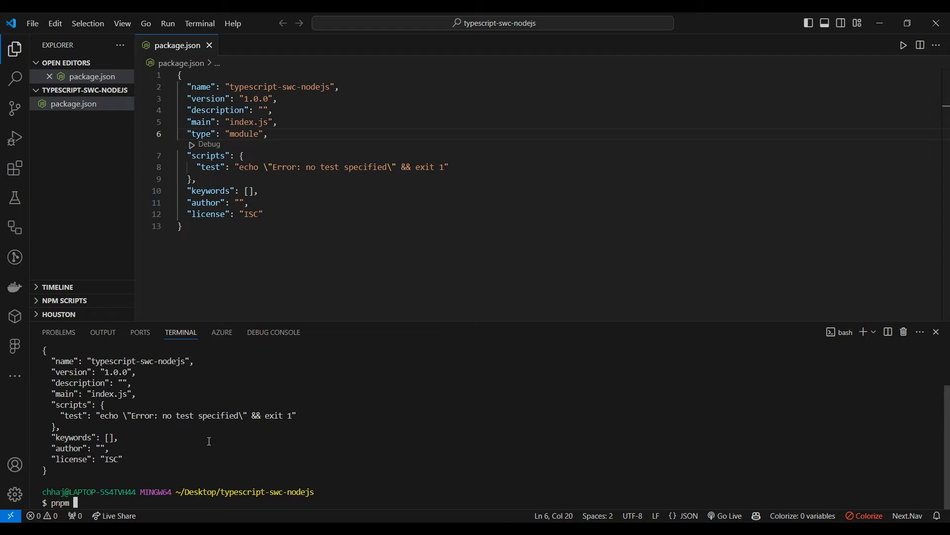
text(add -D)
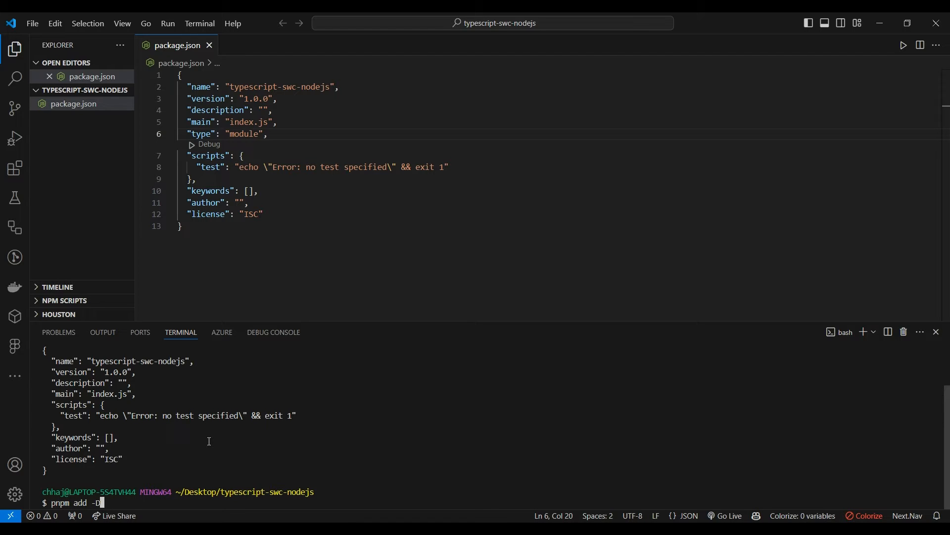
text(typescript @swc/cor)
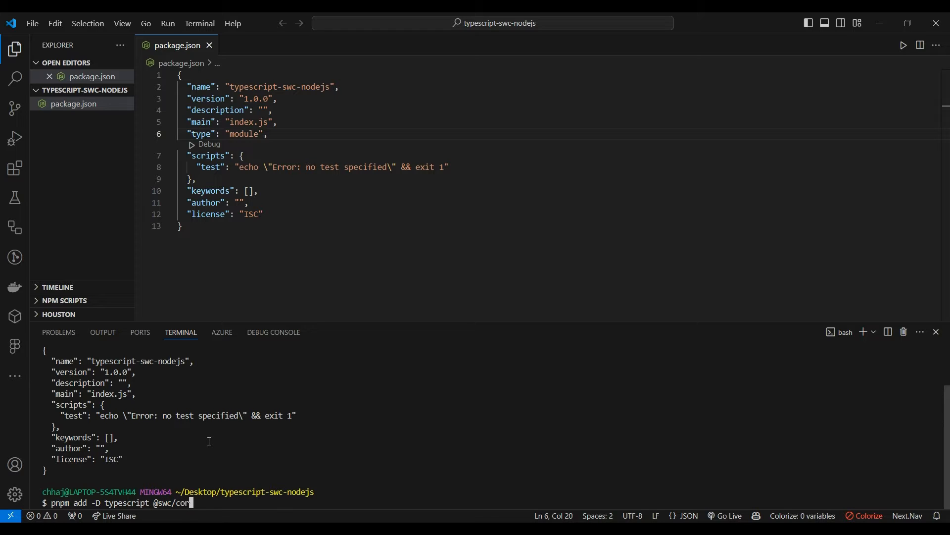
text(@sc)
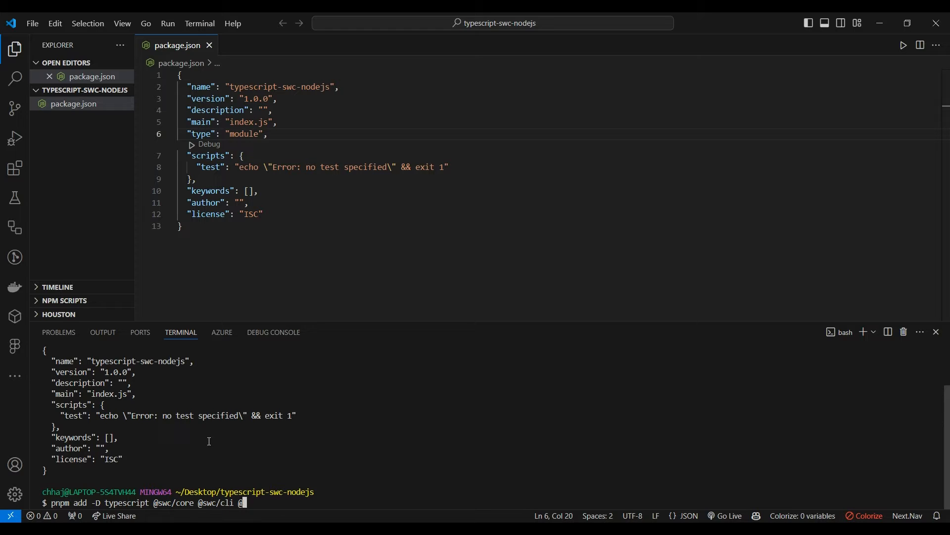
text(@types/express @types/node)
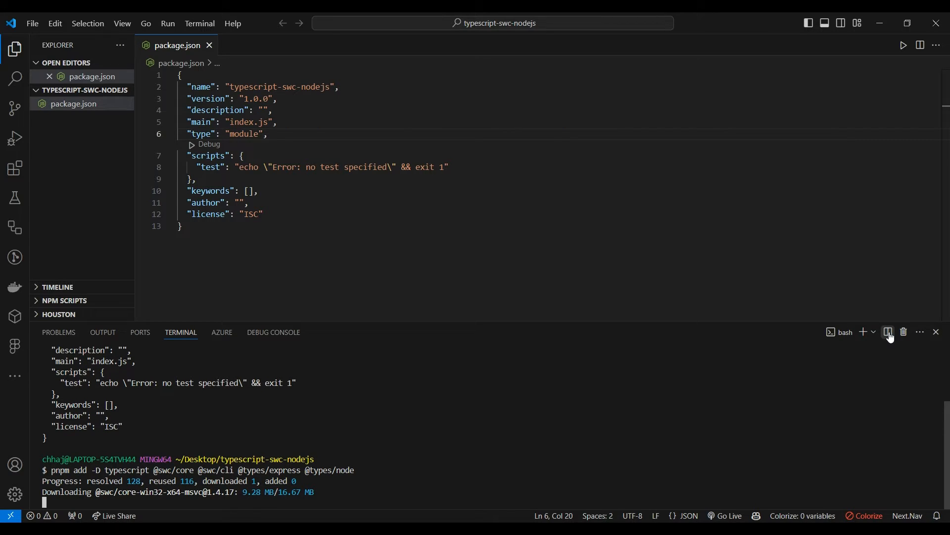
Step: In a second terminal, install express, nanoid and dotenv as runtime dependencies
click(888, 331)
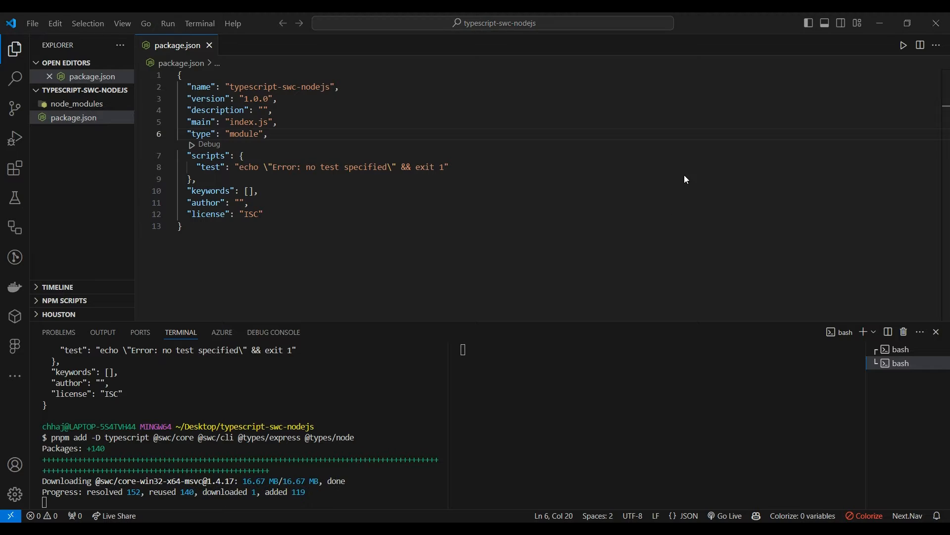
text(pnpm)
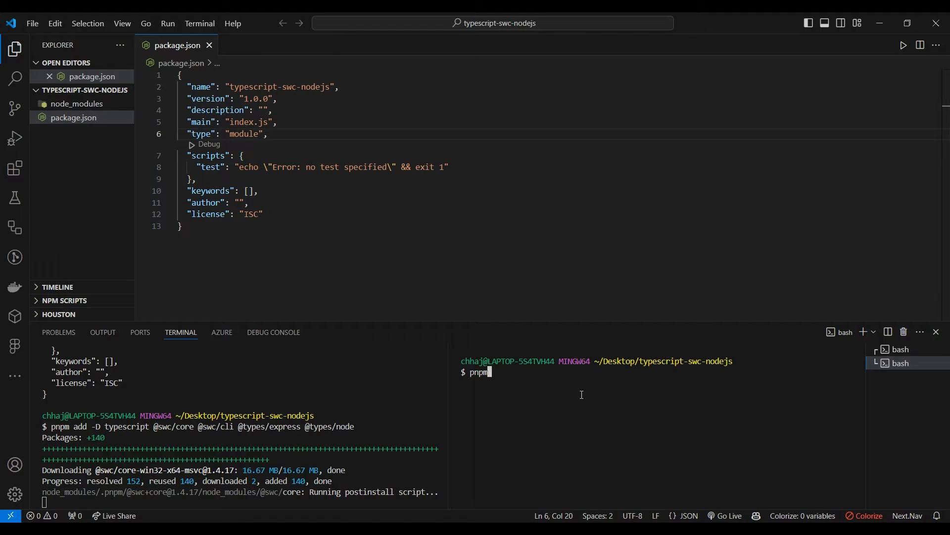
text(add)
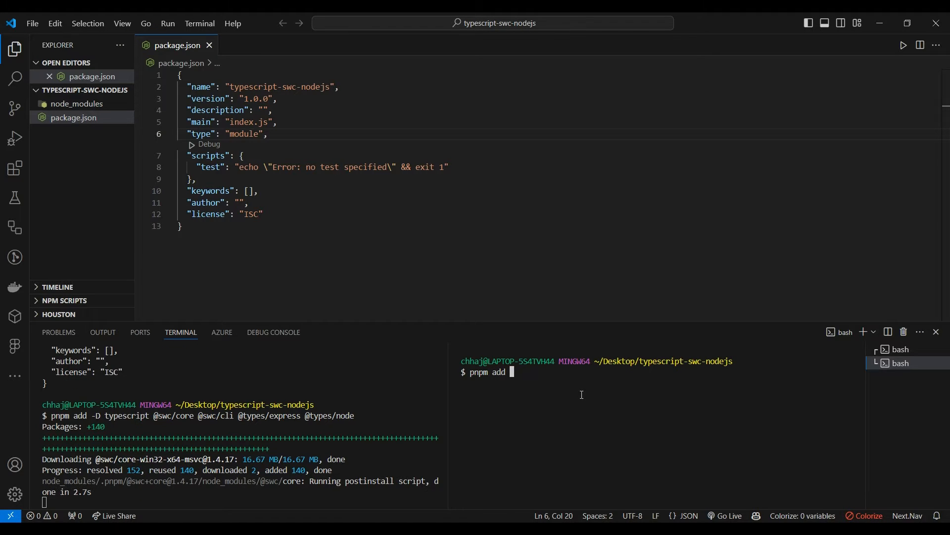
text(express)
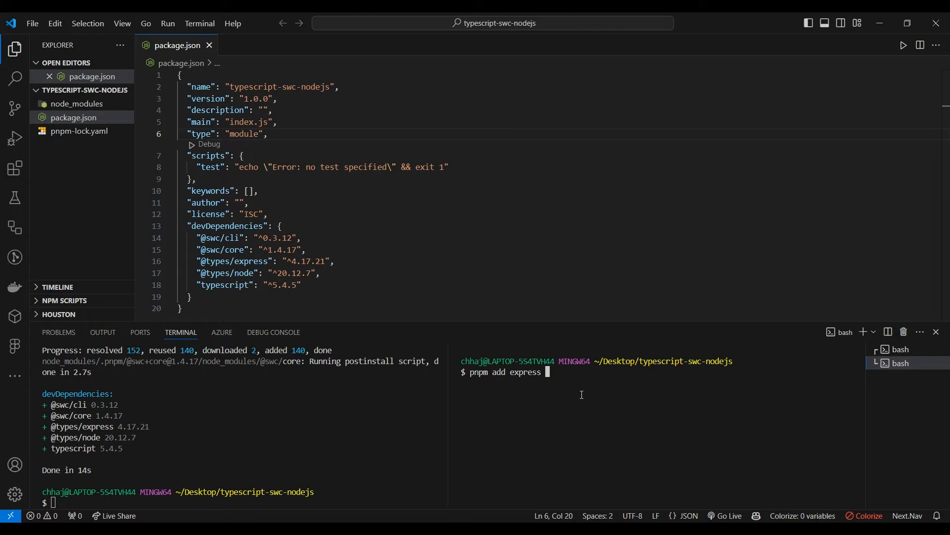
text(nanoid dotenv)
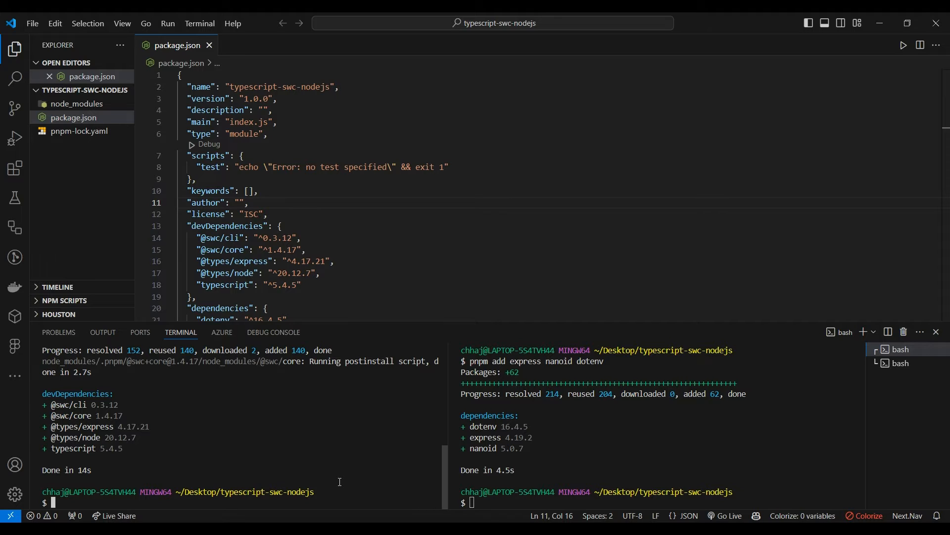
Step: Run pnpm tsc --init and replace tsconfig.json with ES2022 strict bundler settings and the @/* src alias
text(pnpm tsc --in)
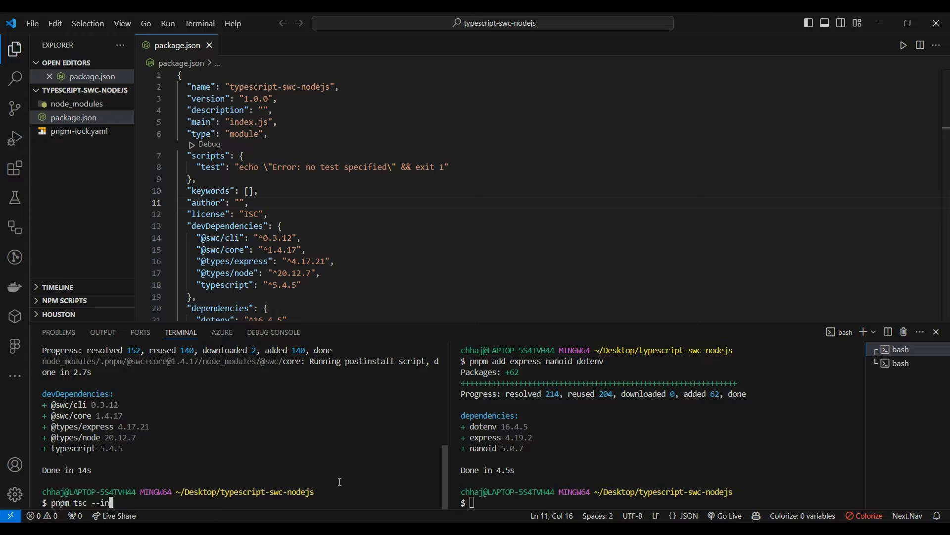
text(it)
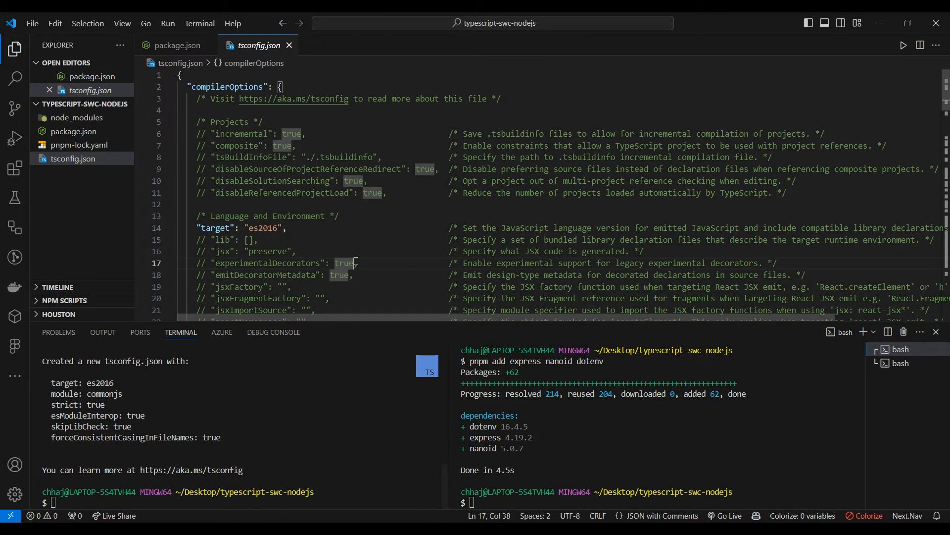
key(ctrl+a)
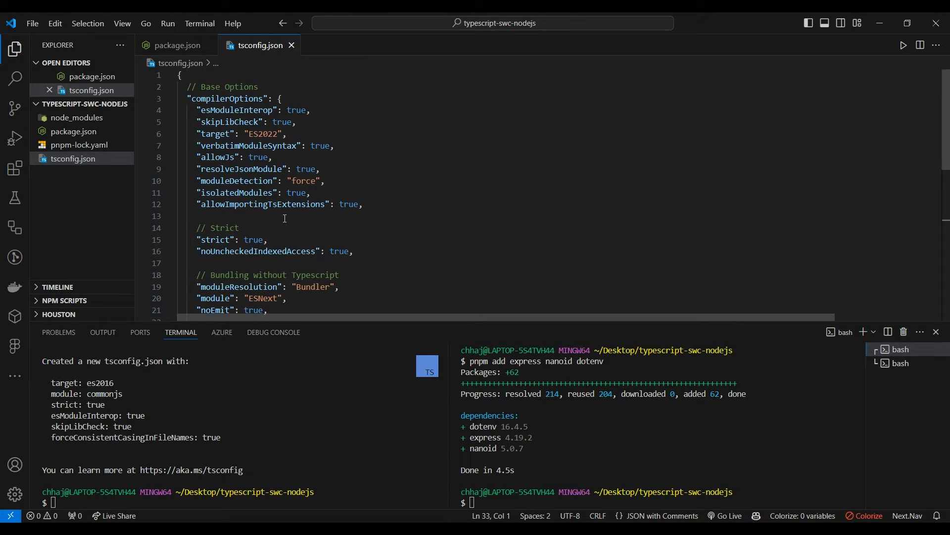
scroll(down, 3)
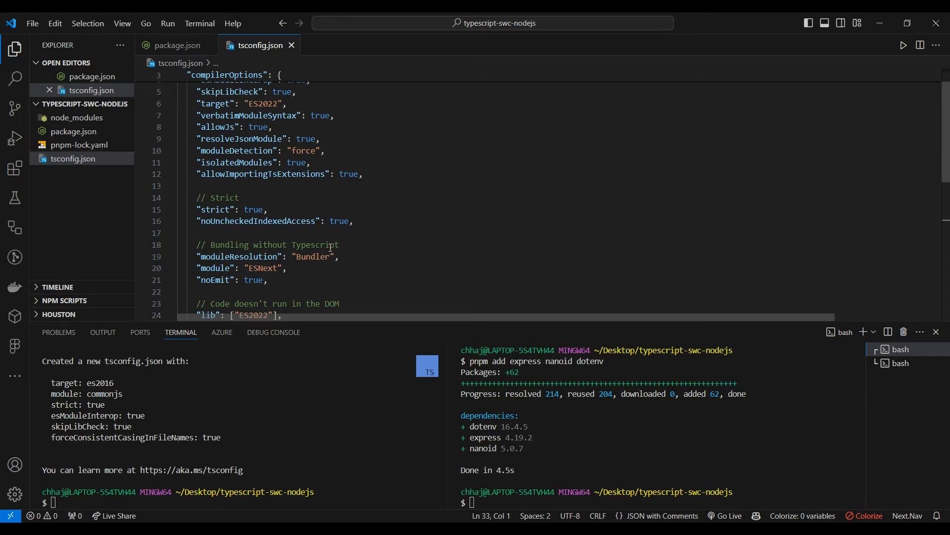
scroll(down, 3)
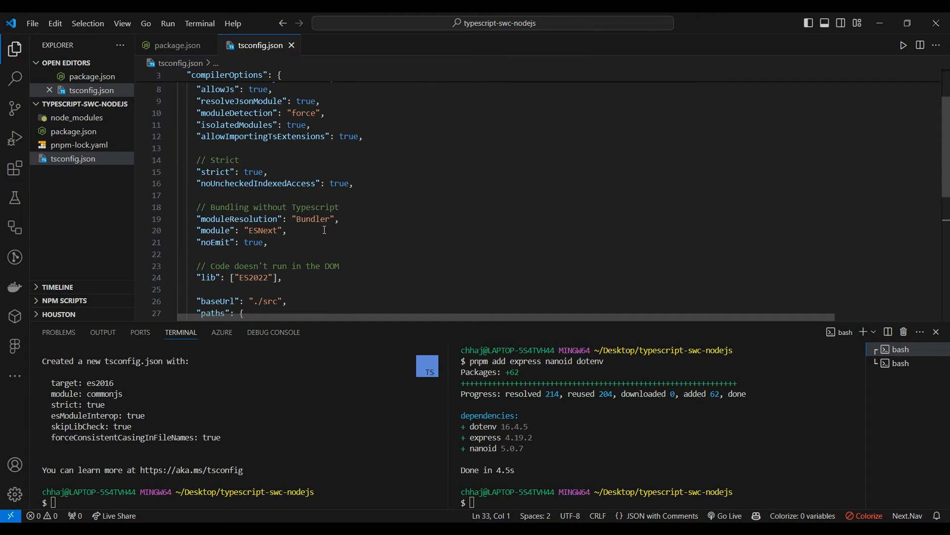
mouse_move(217, 230)
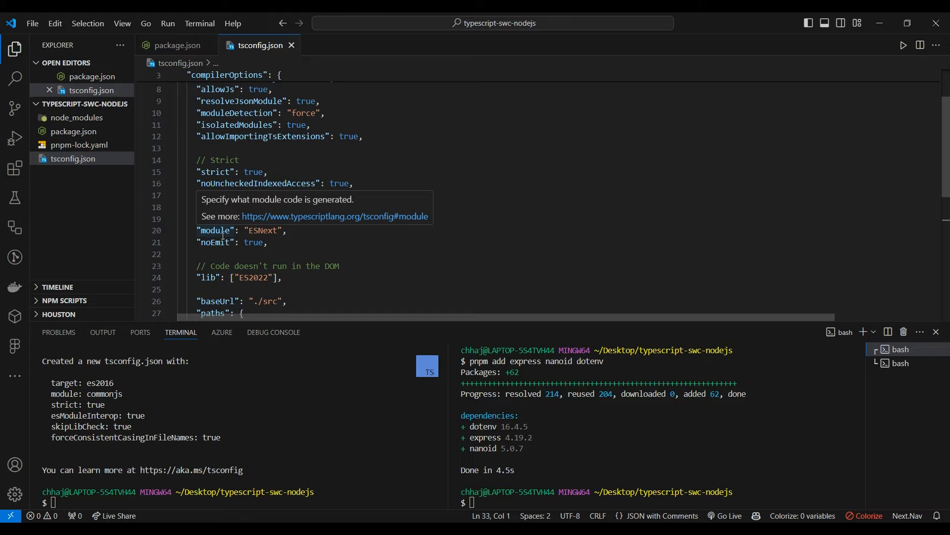
scroll(down, 3)
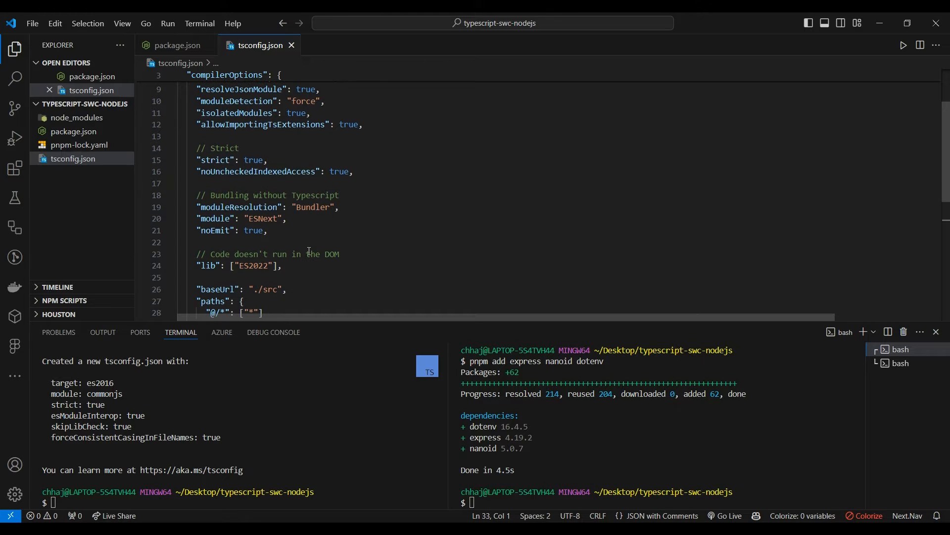
scroll(down, 3)
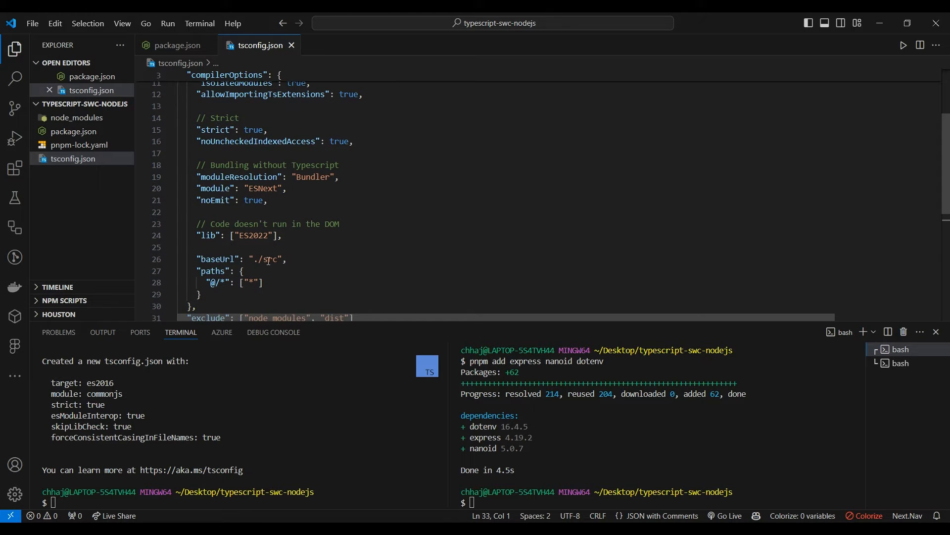
mouse_move(280, 288)
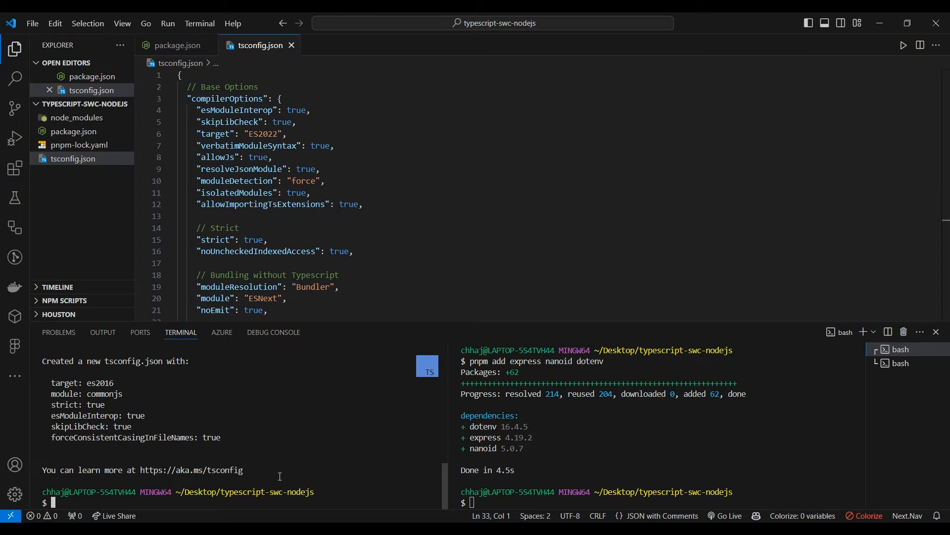
Step: Create .swcrc via touch and paste the jsc config with @/* paths, nodenext modules and source maps
text(touch .)
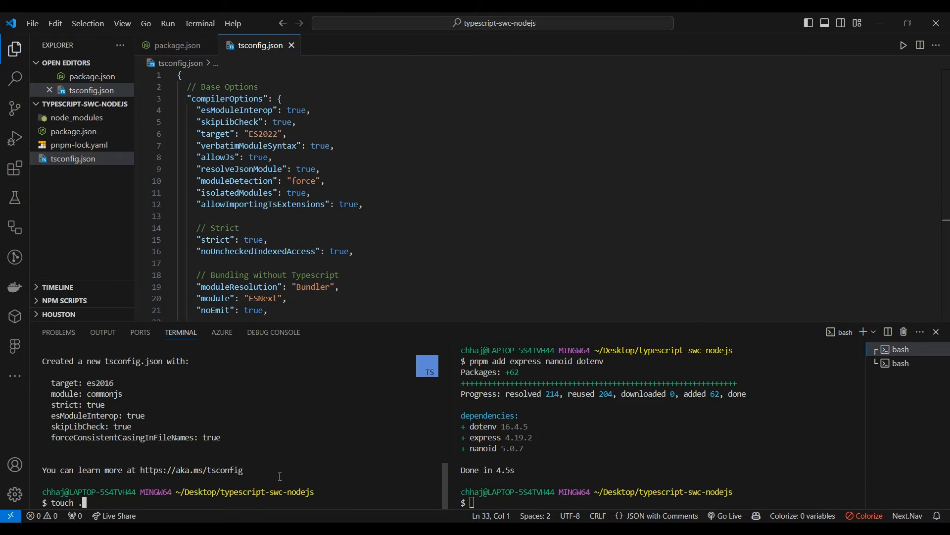
text(swcrc)
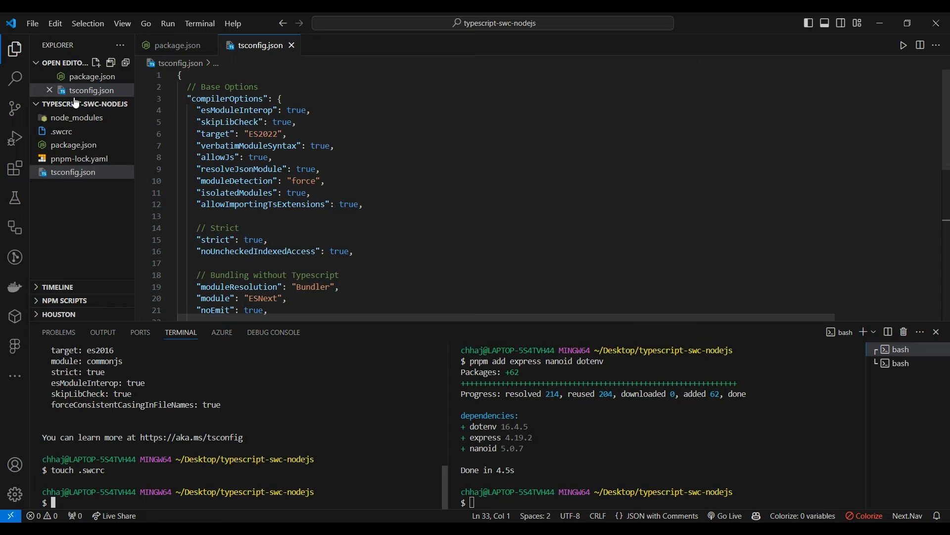
click(61, 144)
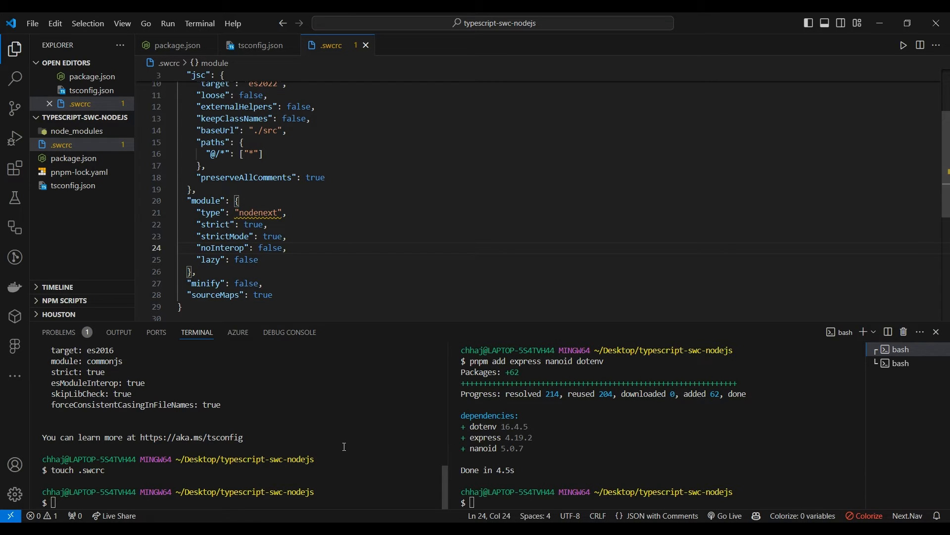
Step: Create src/index.ts from the terminal and open it in the editor
text(mkdir src)
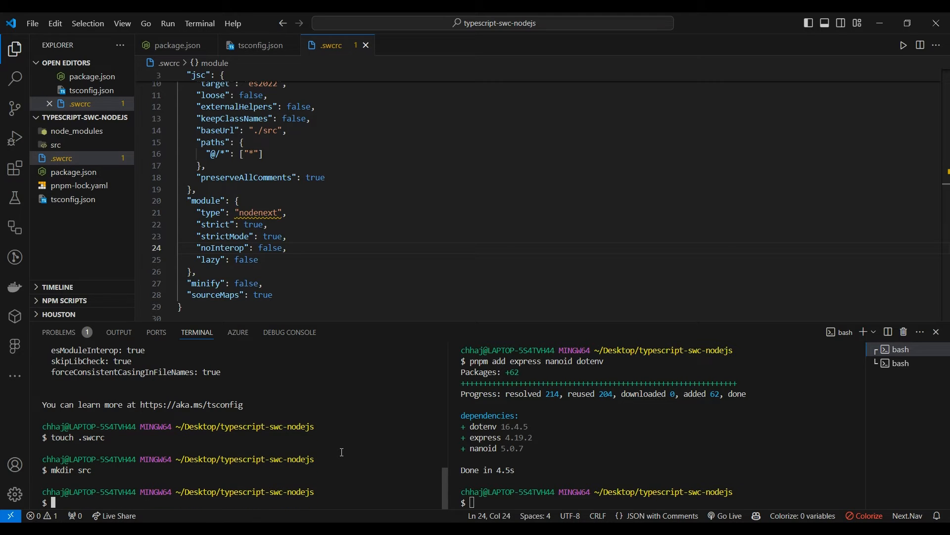
text(touch)
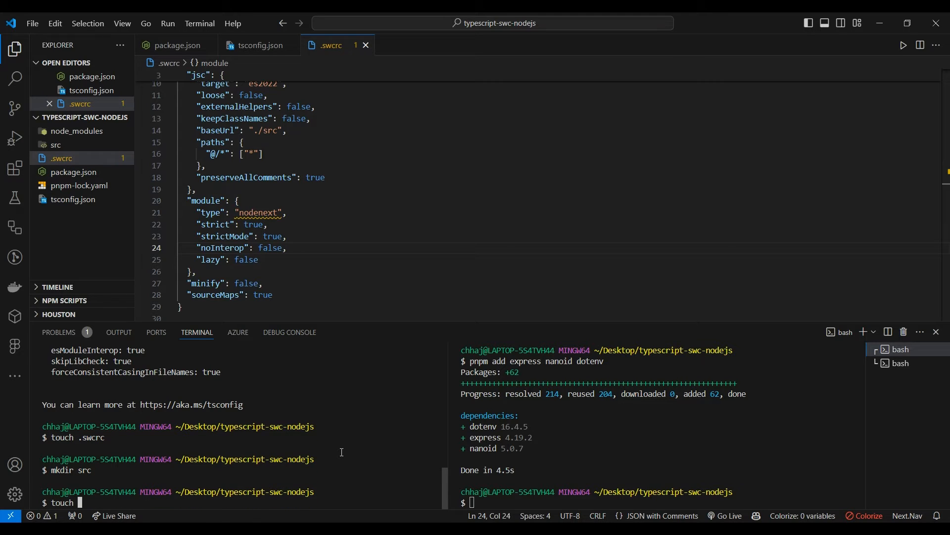
text(src/index.ts)
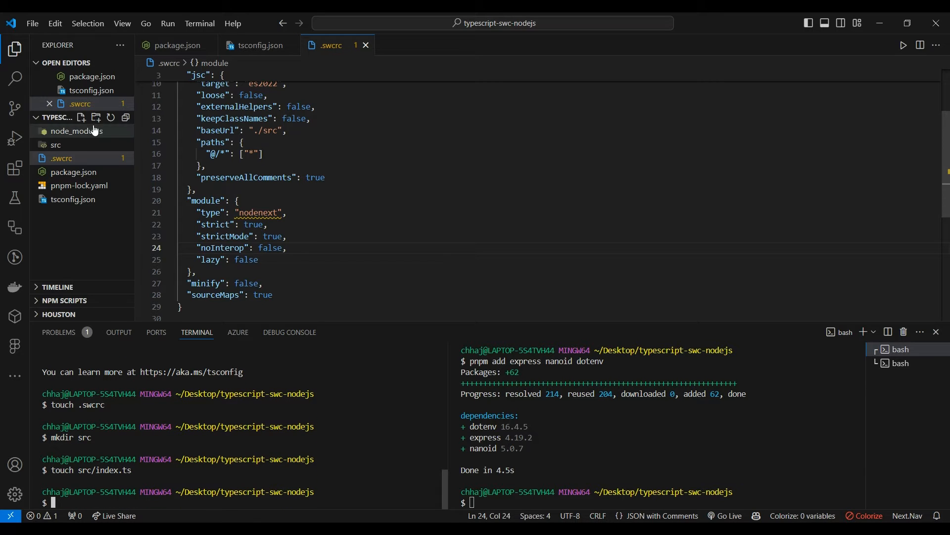
click(68, 158)
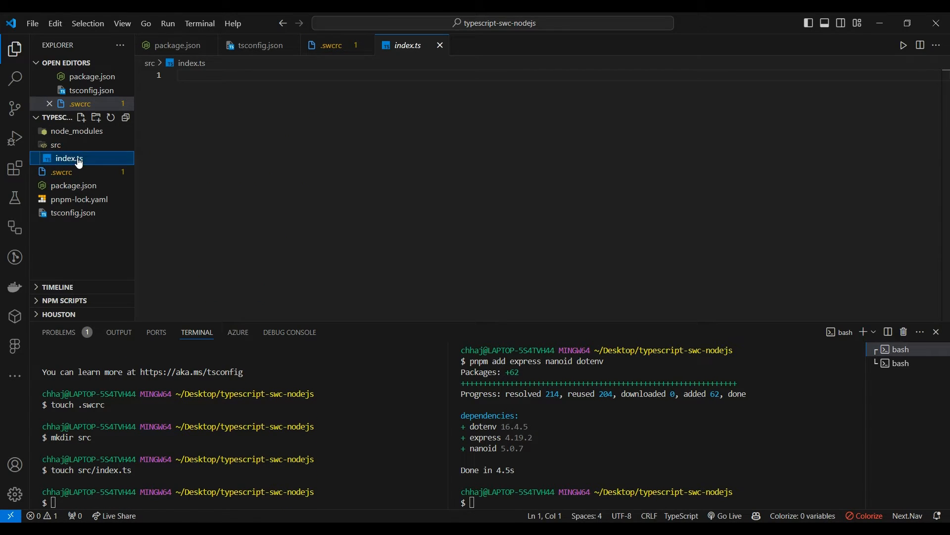
click(297, 75)
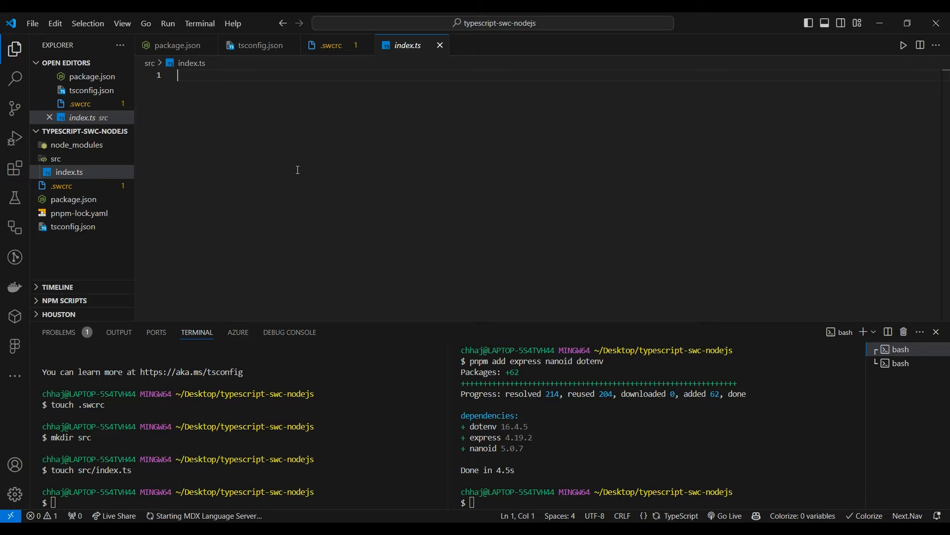
Step: Import express, nanoid and dotenv/config at the top of index.ts
text(import express from ;)
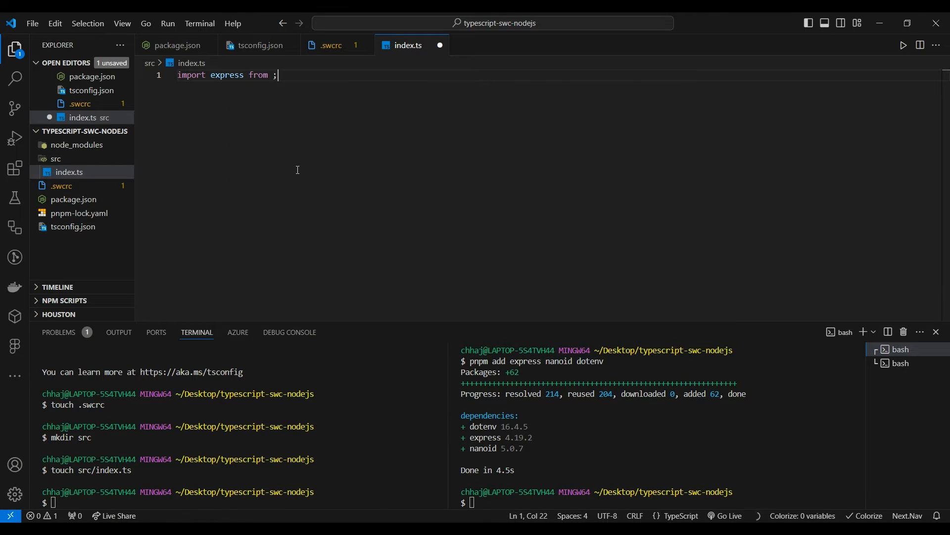
key(Backspace)
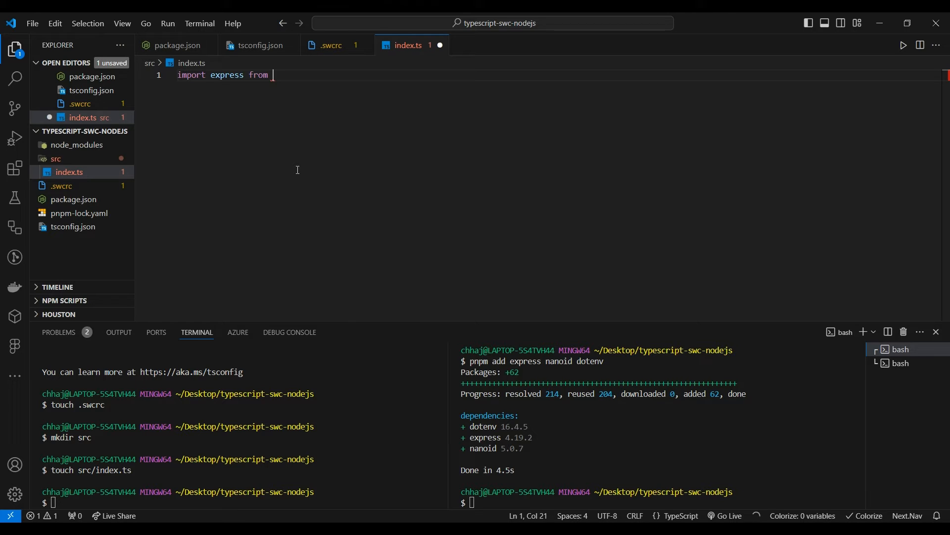
text('express')
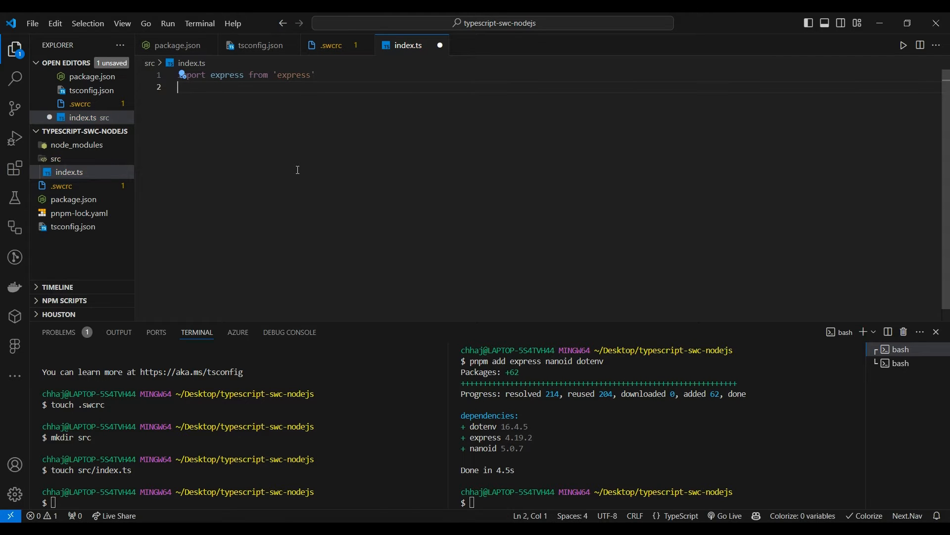
text(import {})
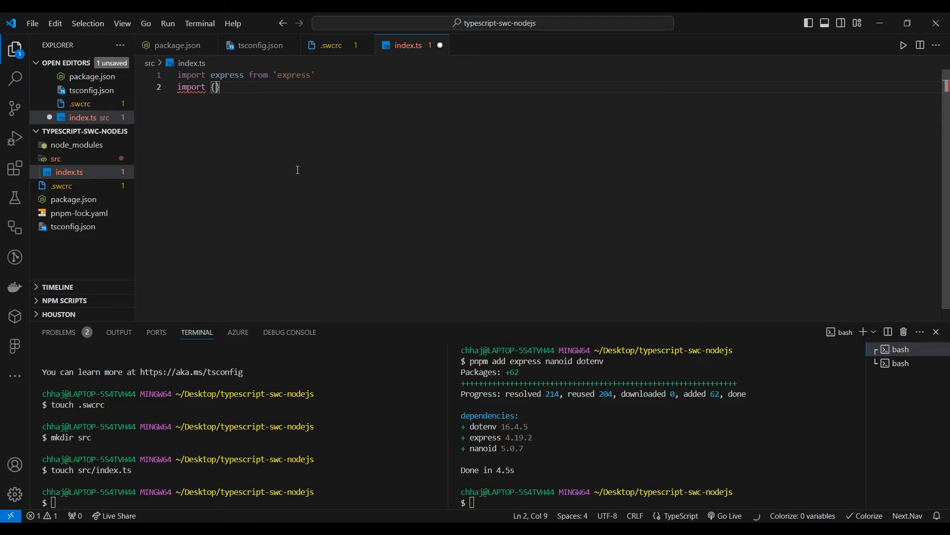
text(nanoid)
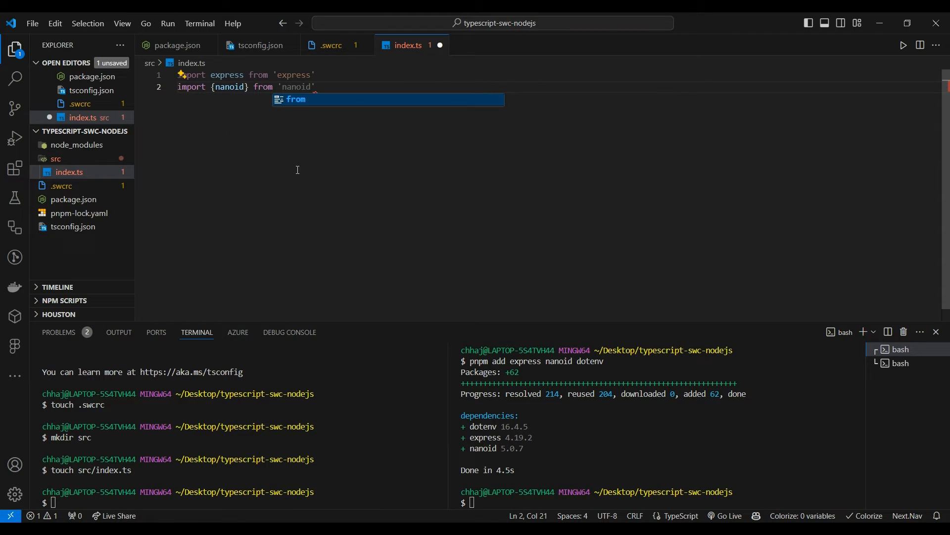
text(import {User} from './types')
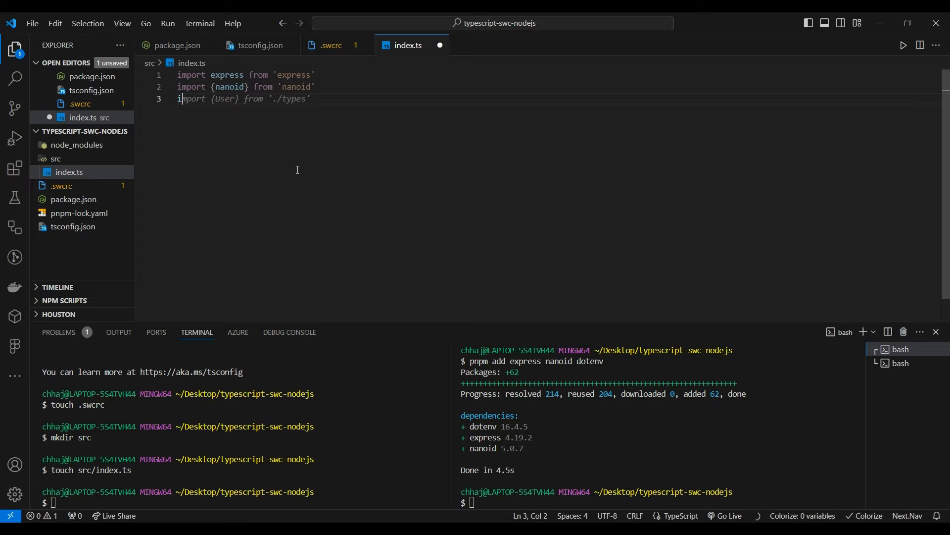
text('dotenv/config)
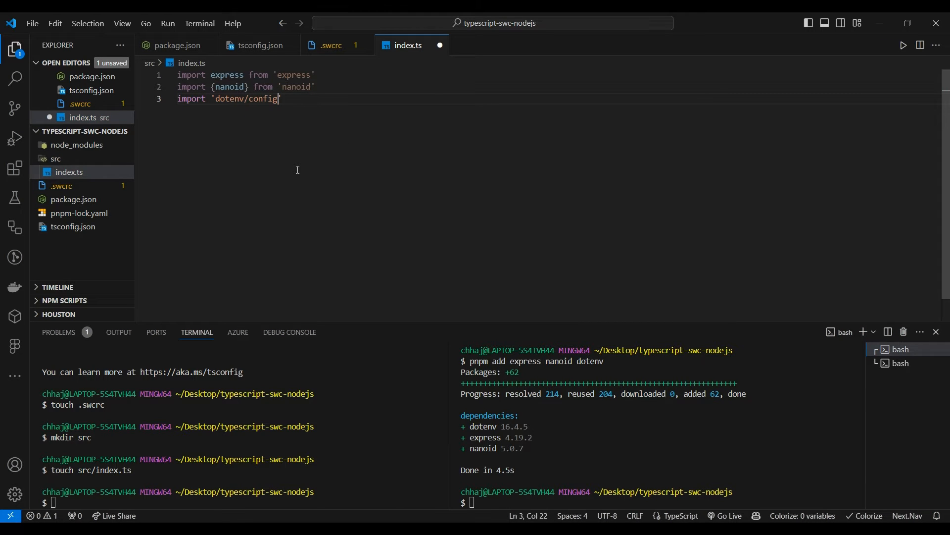
text(')
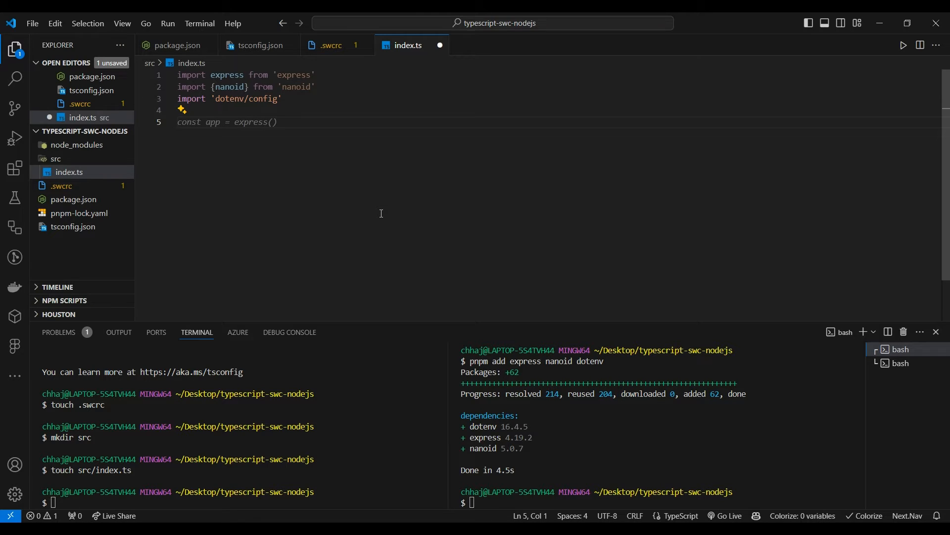
Step: Add app.get('/') sending nanoid(32) and app.listen(3000) logging 'Server is running on port 3000', then save
text(app)
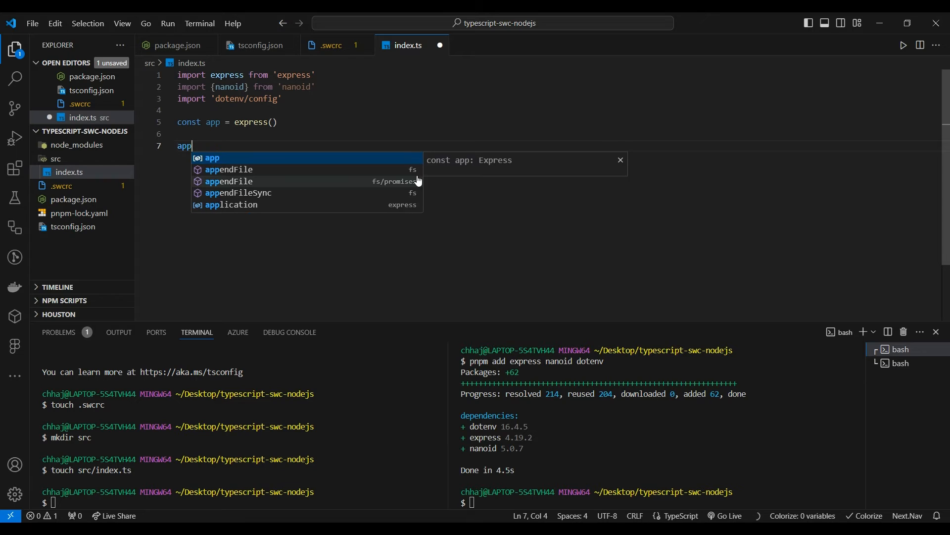
text(.get('/',)
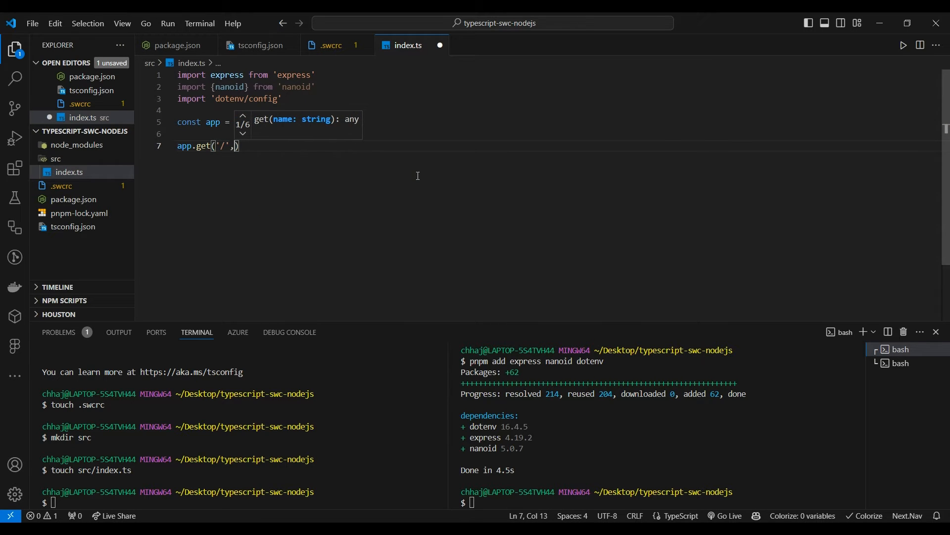
text((req,res)
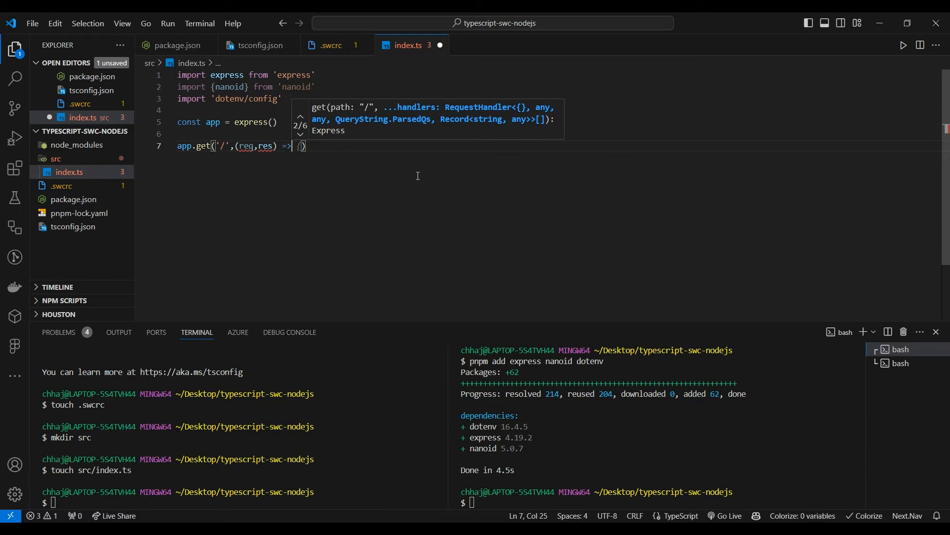
text(res.send(nanoid(32));)
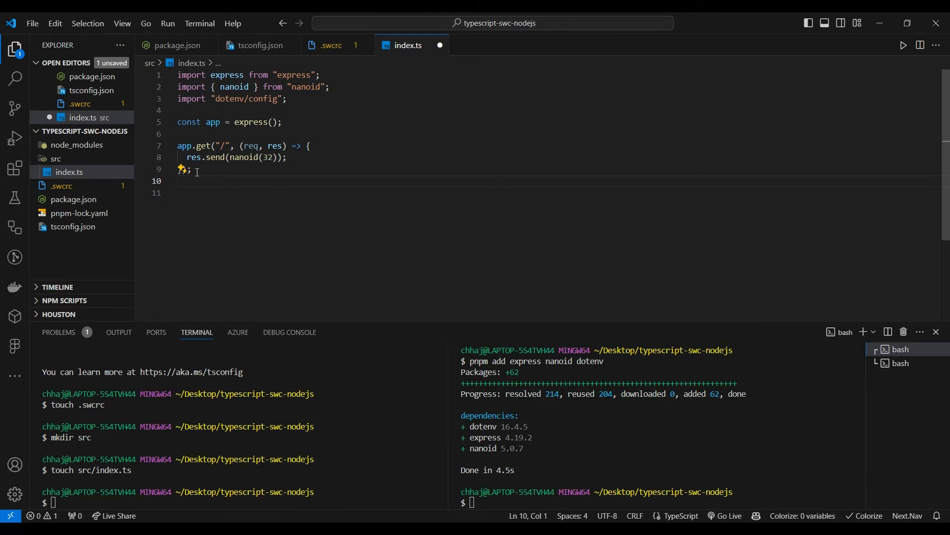
text(a)
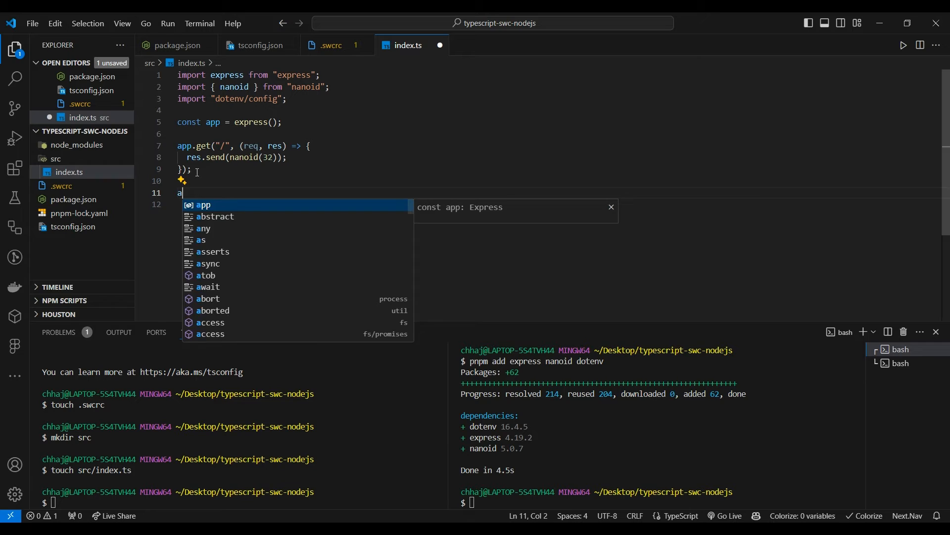
text(app.listen(process.env.PORT, () => {)
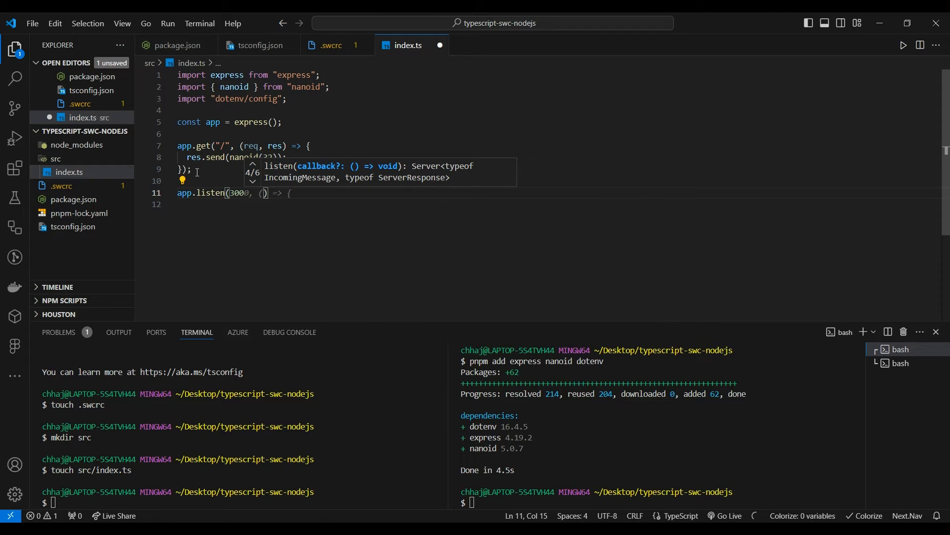
text(())
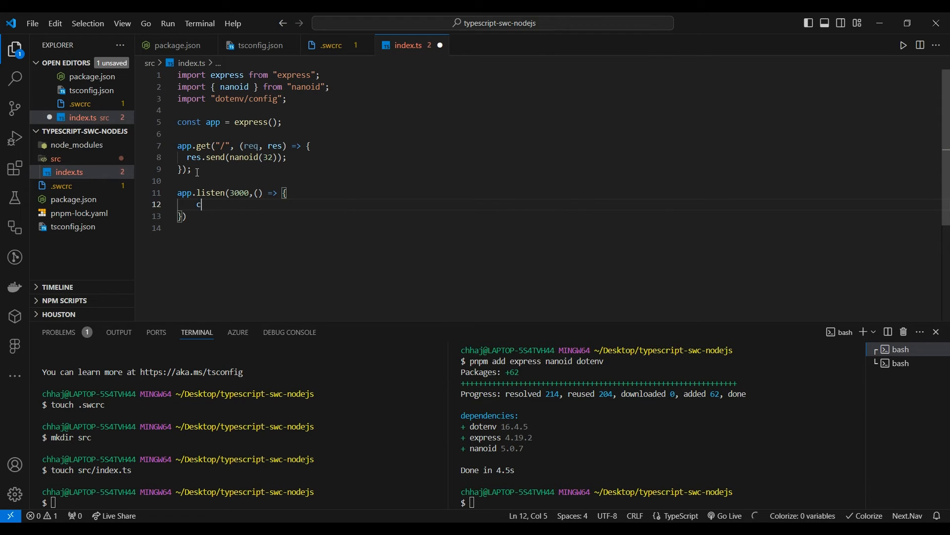
text(onsole.log)
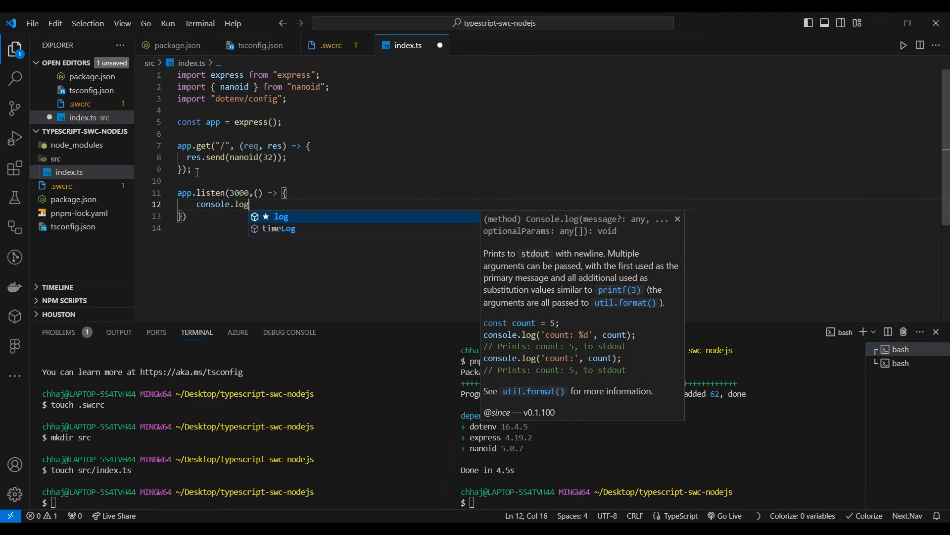
text(("Server is running on port 3000");)
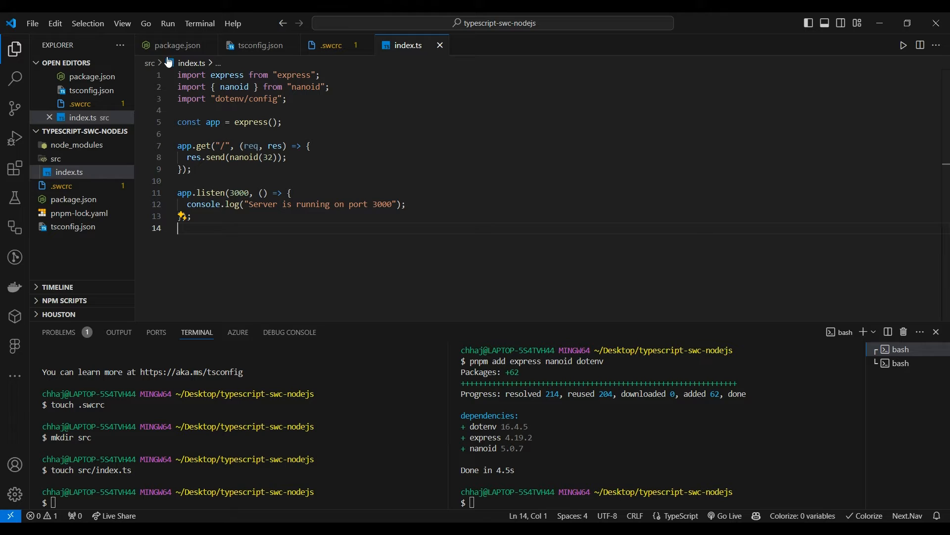
Step: Replace the test script with build "swc src --out-dir=dist" and run pnpm build
click(176, 44)
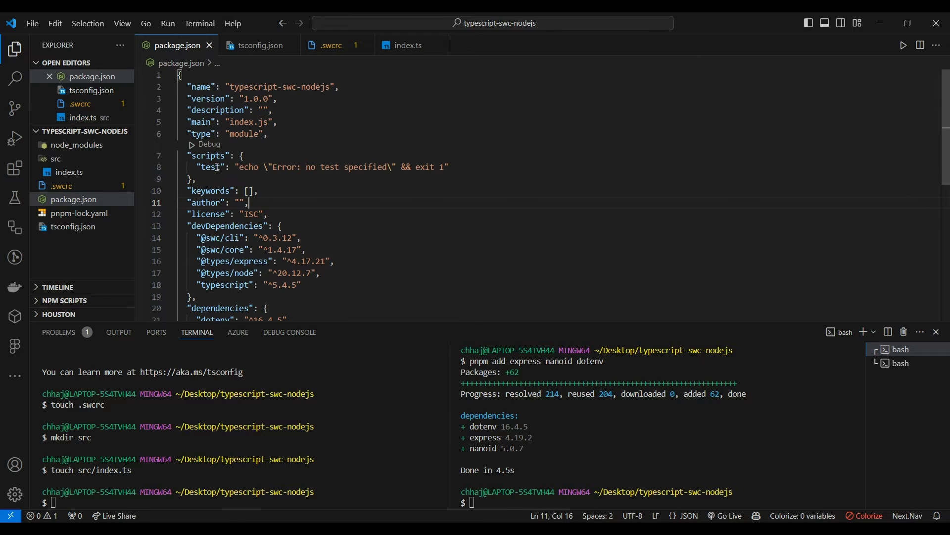
text(build)
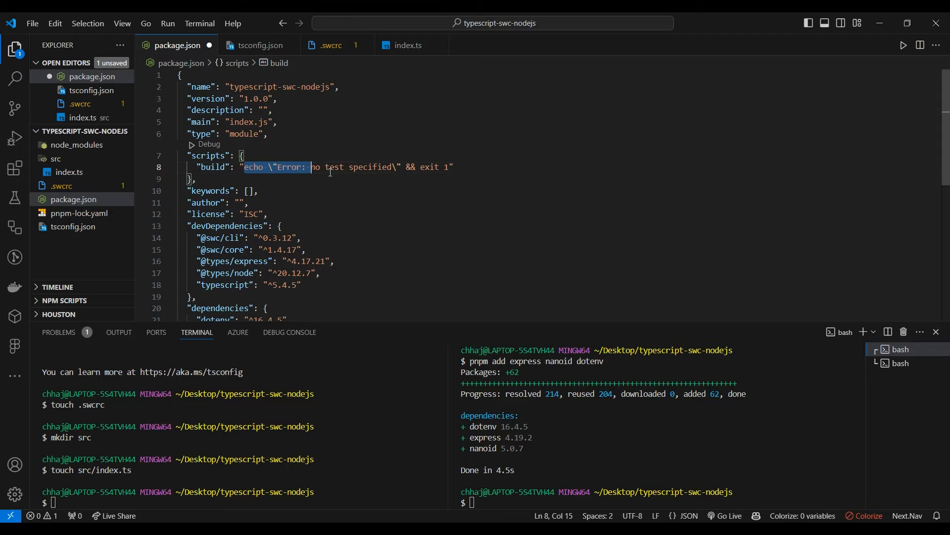
text(swc --out")
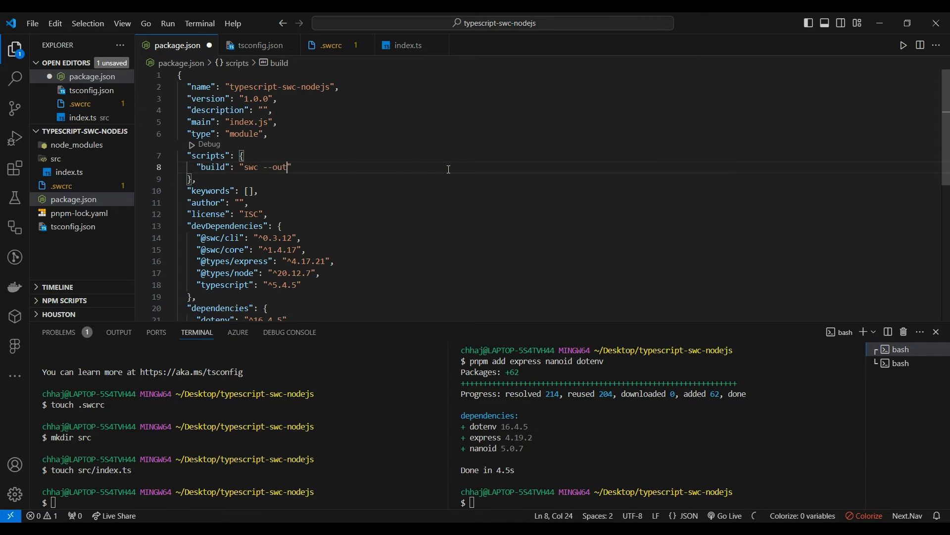
text(-dir)
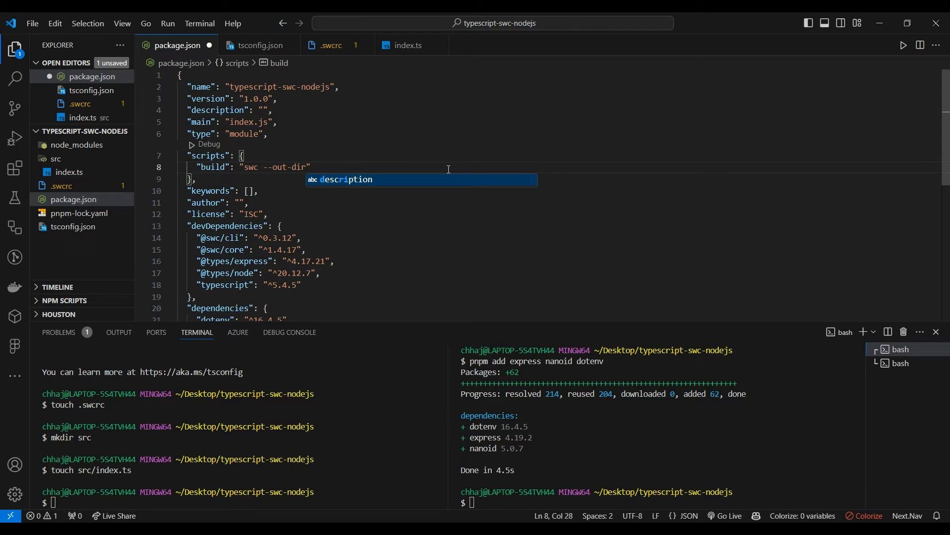
text(=dir)
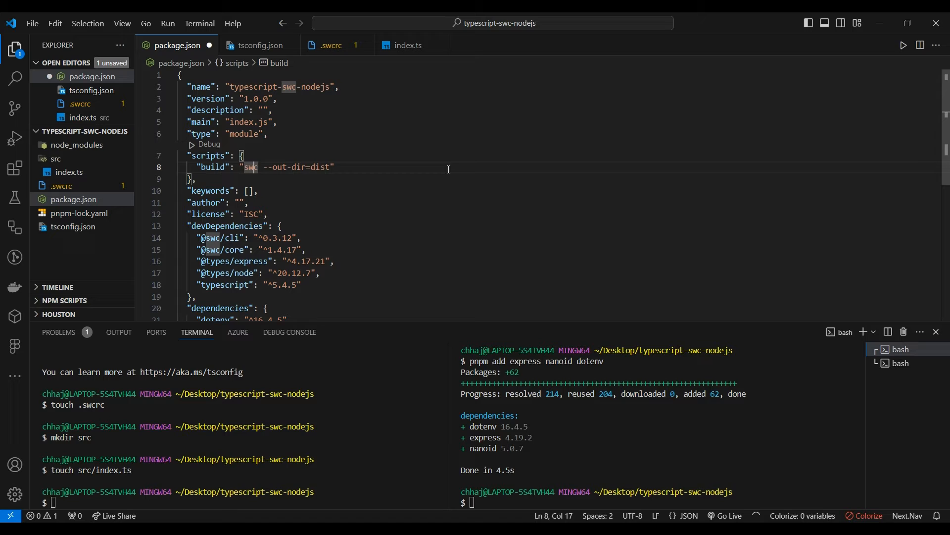
text(src)
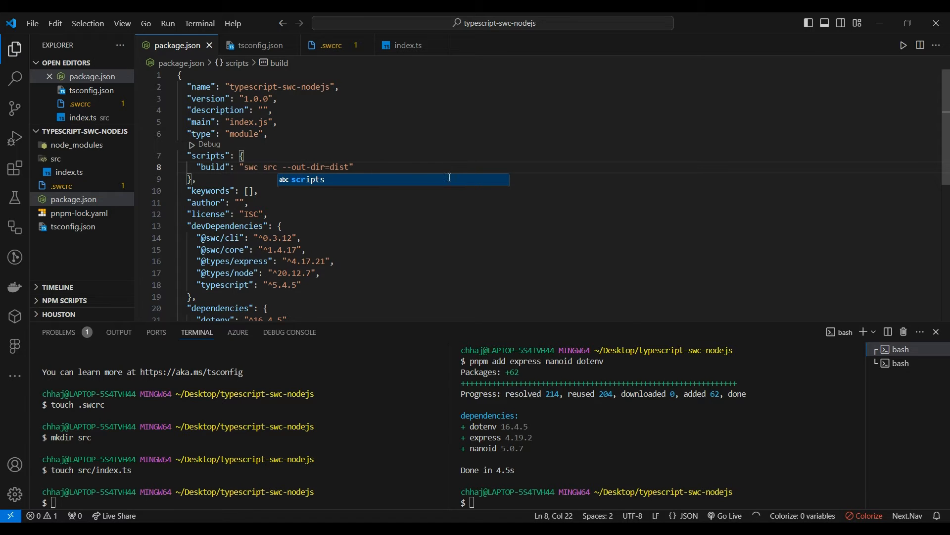
text(pnpm build)
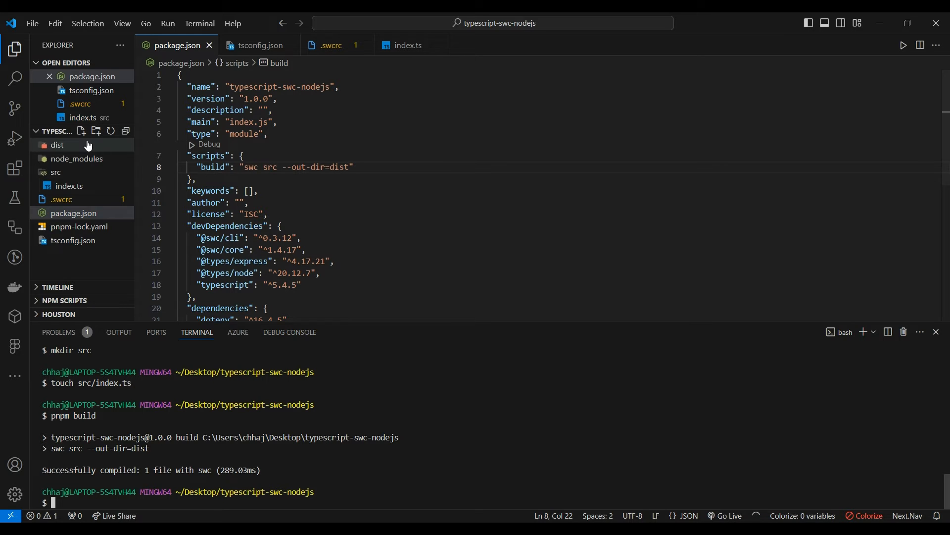
Step: Inspect dist/src/index.js, then set minify to true in .swcrc
click(57, 145)
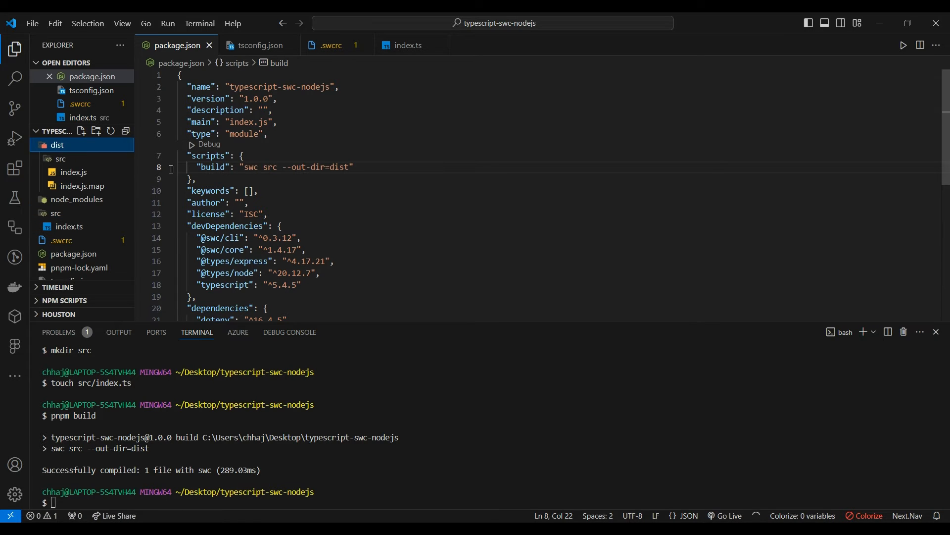
click(72, 185)
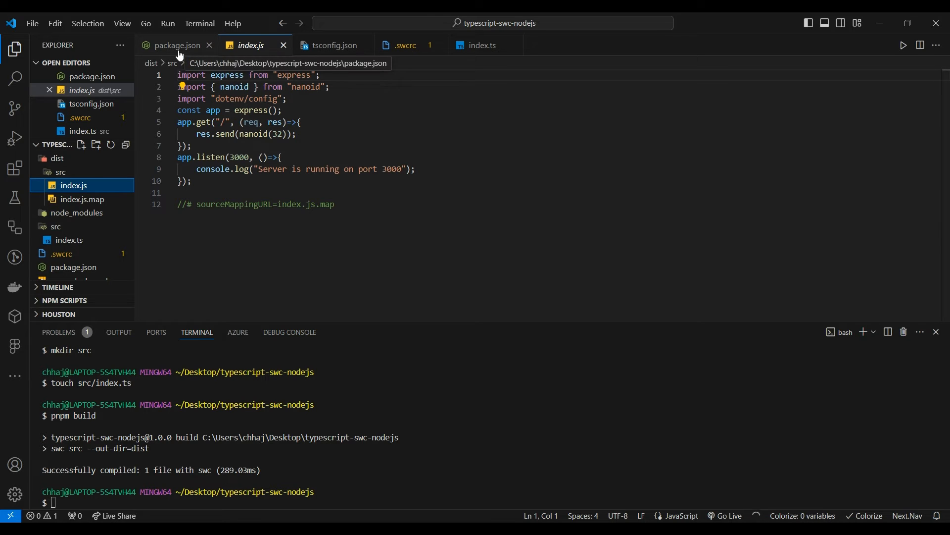
click(402, 44)
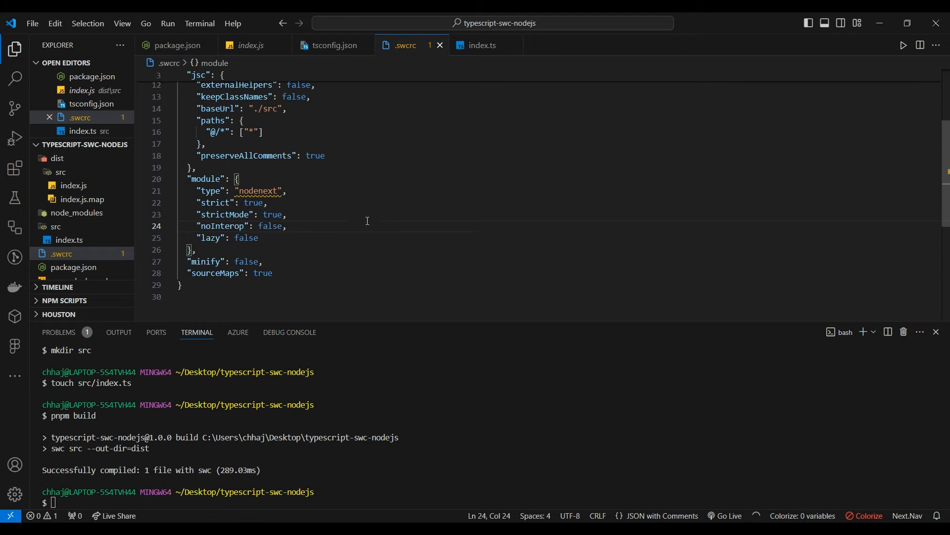
text(tu)
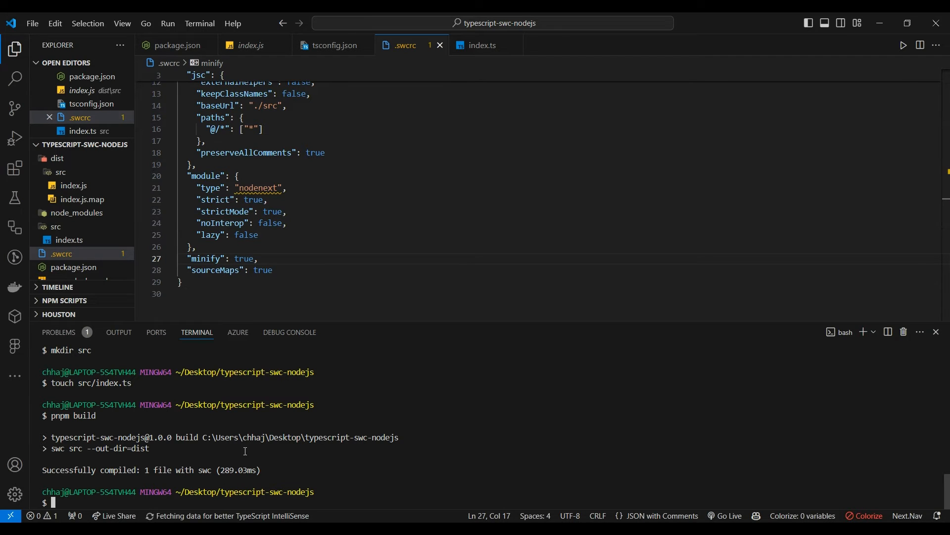
Step: Confirm the rebuilt index.js is a minified one-liner and return to package.json
click(250, 44)
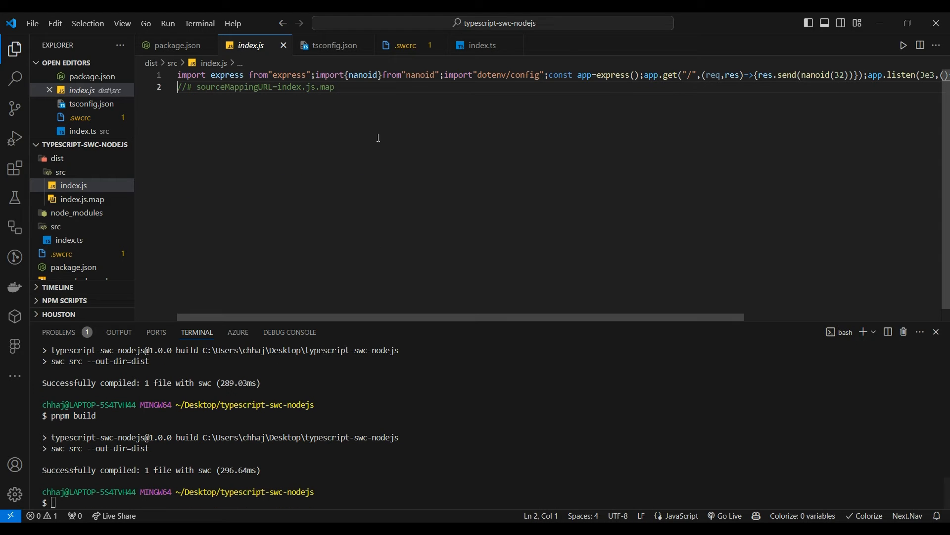
click(177, 44)
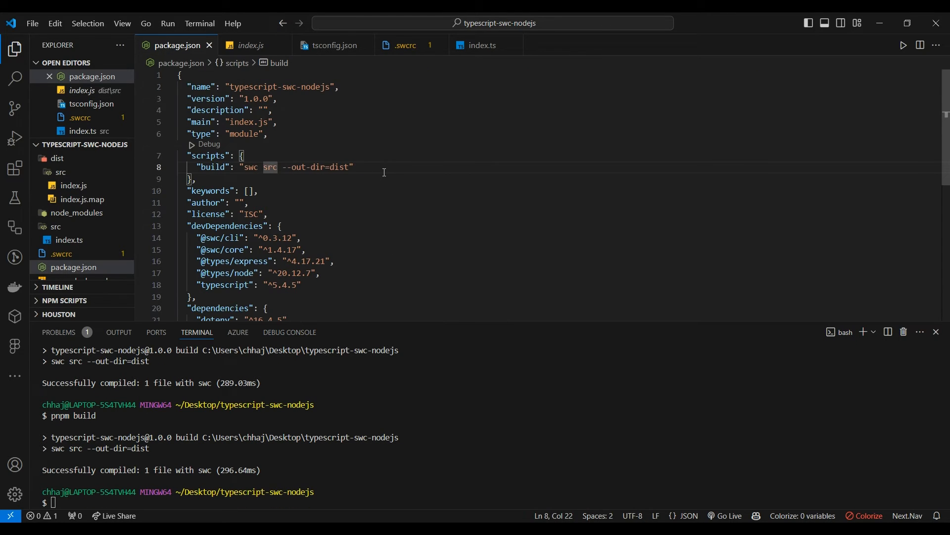
Step: Add a start script "node dist/src/index.js" and launch it with pnpm start
text("start": "node dist/sr)
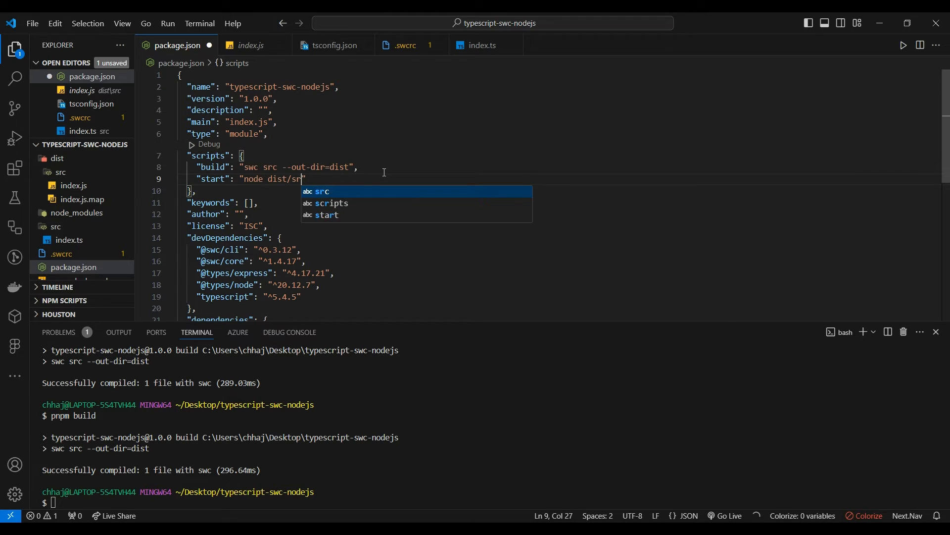
text(c/index.js)
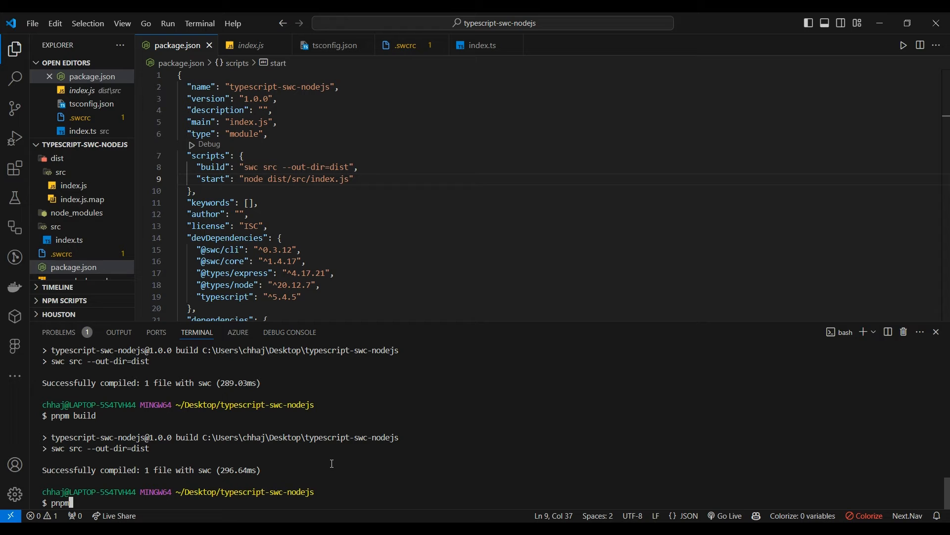
text(start)
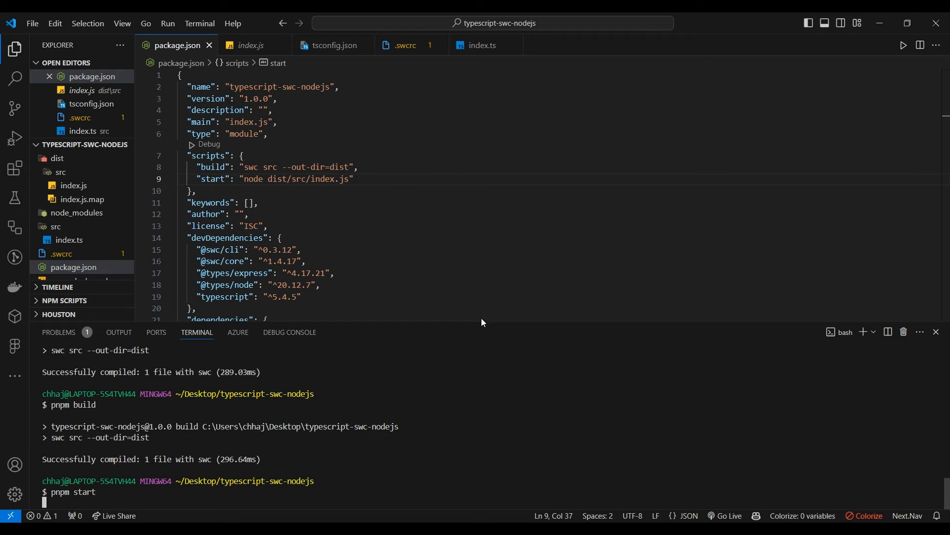
key(ctrl+shift+p)
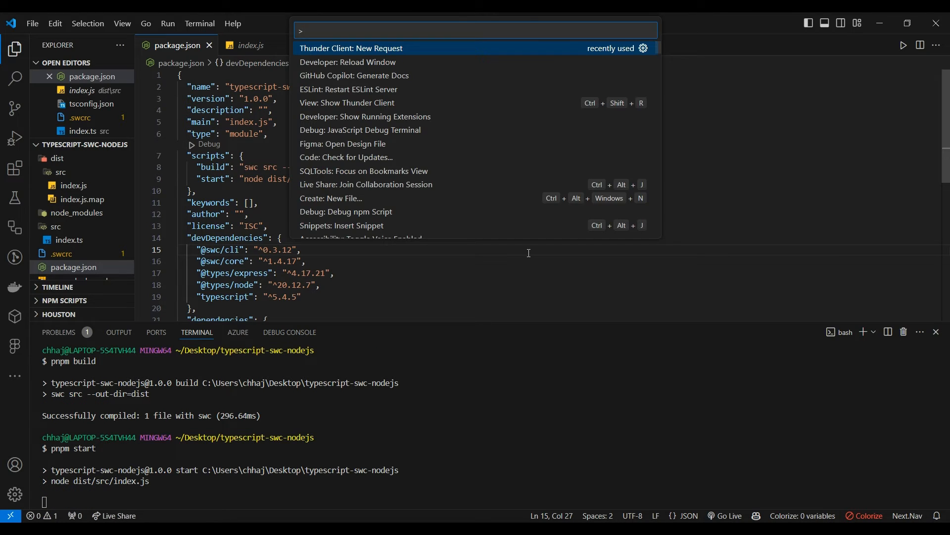
click(350, 49)
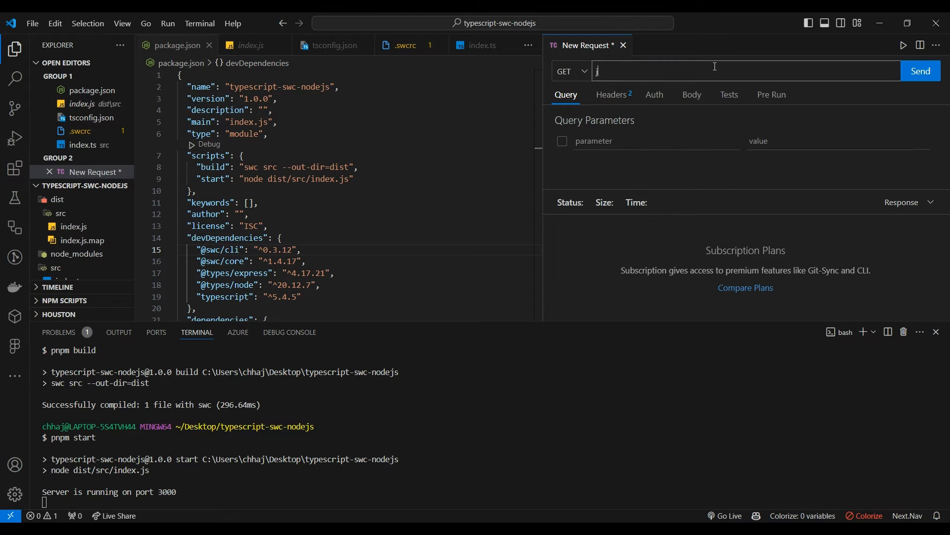
text(http://localhost:3000)
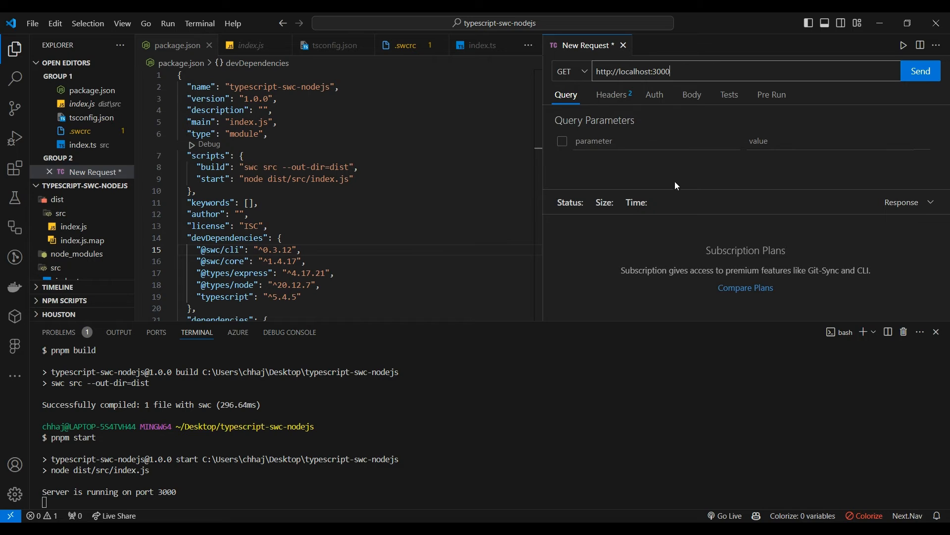
click(920, 72)
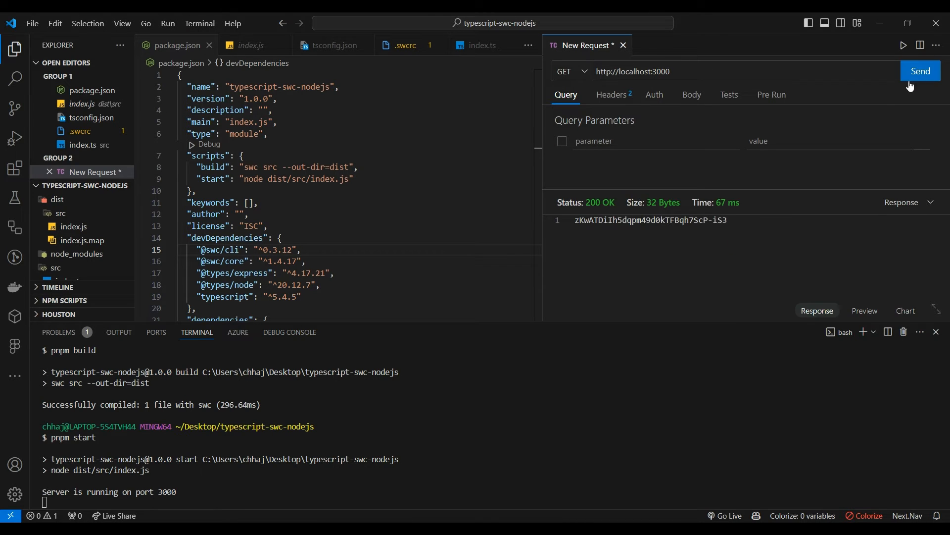
click(920, 72)
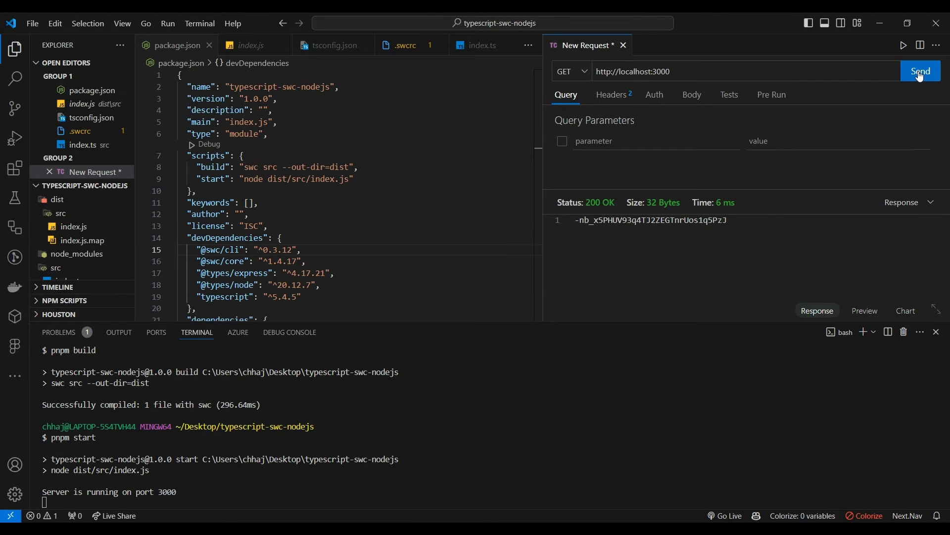
click(920, 71)
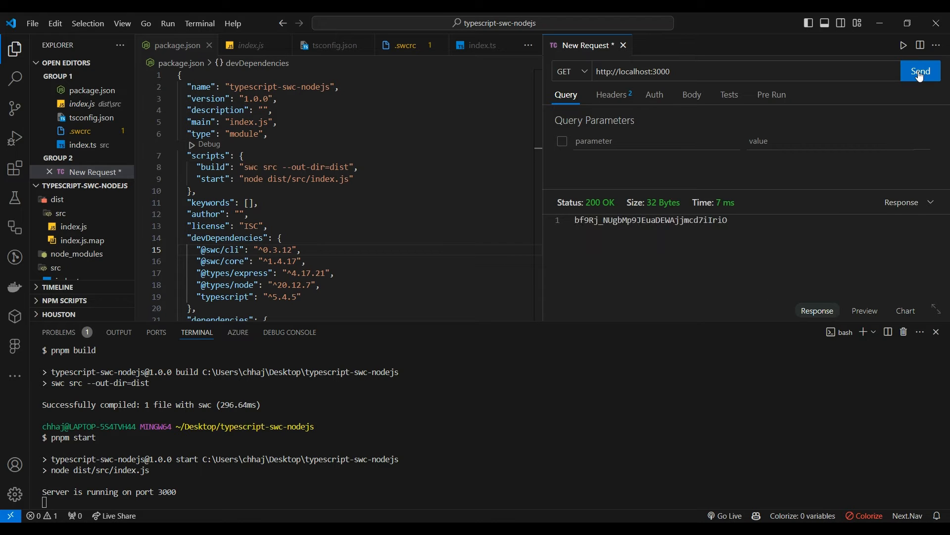
click(920, 71)
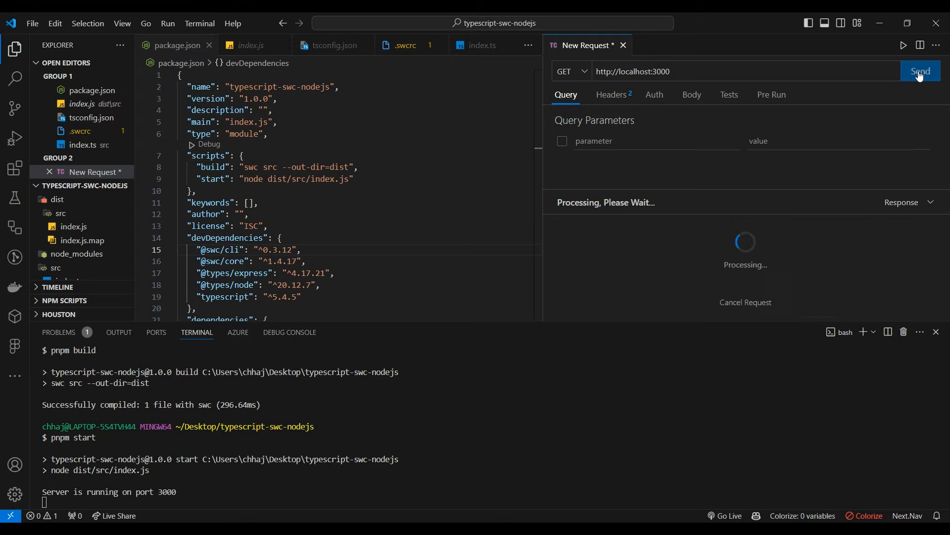
click(920, 71)
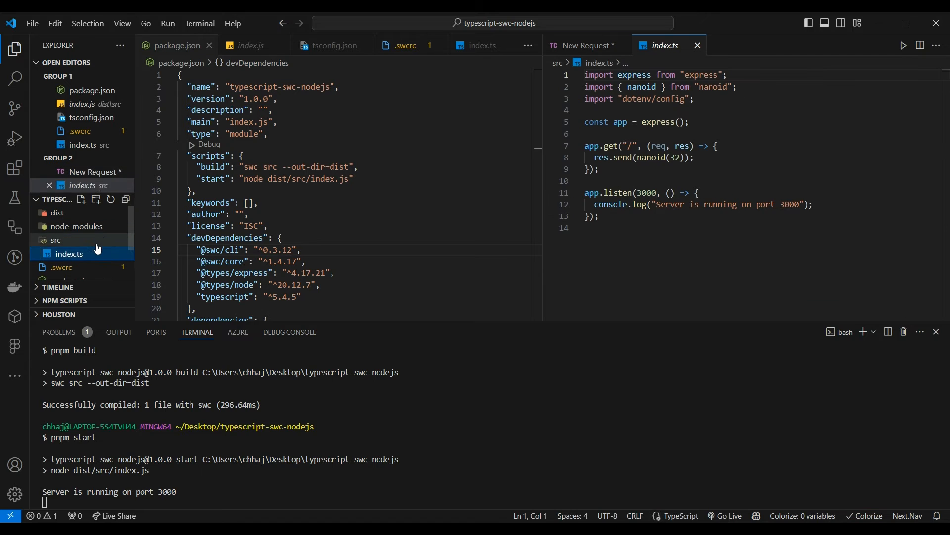
Step: Create src/hello.ts exporting const hello = 'Hello World'
click(80, 199)
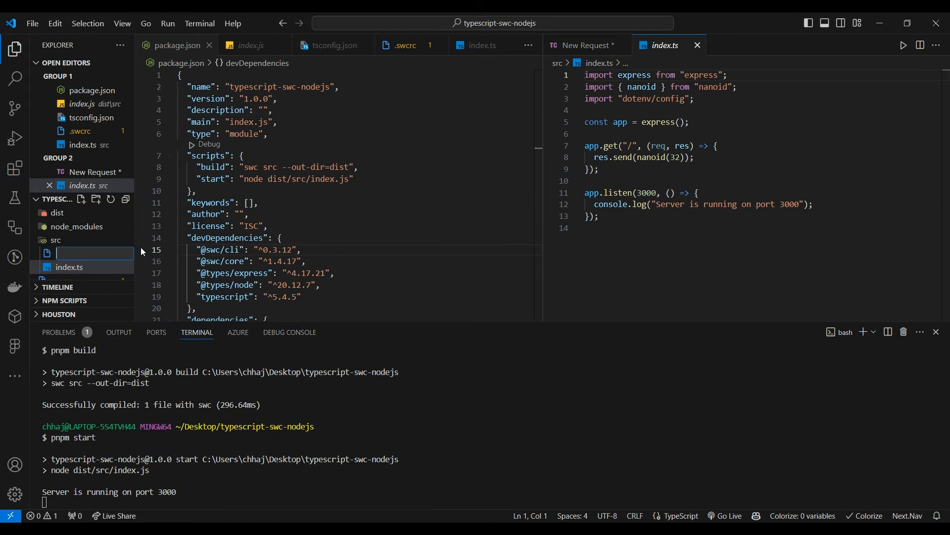
text(hello.ts)
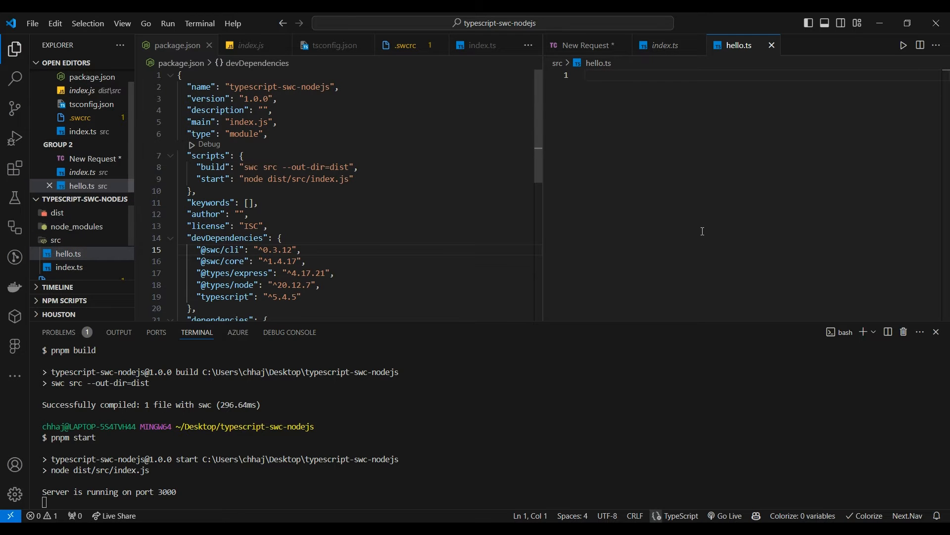
text(export const hello = 'H)
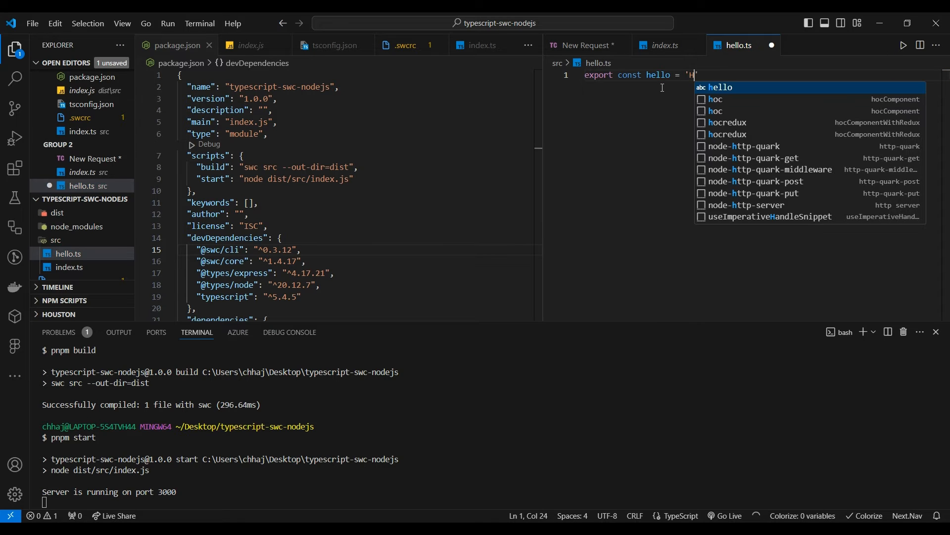
text(ello World)
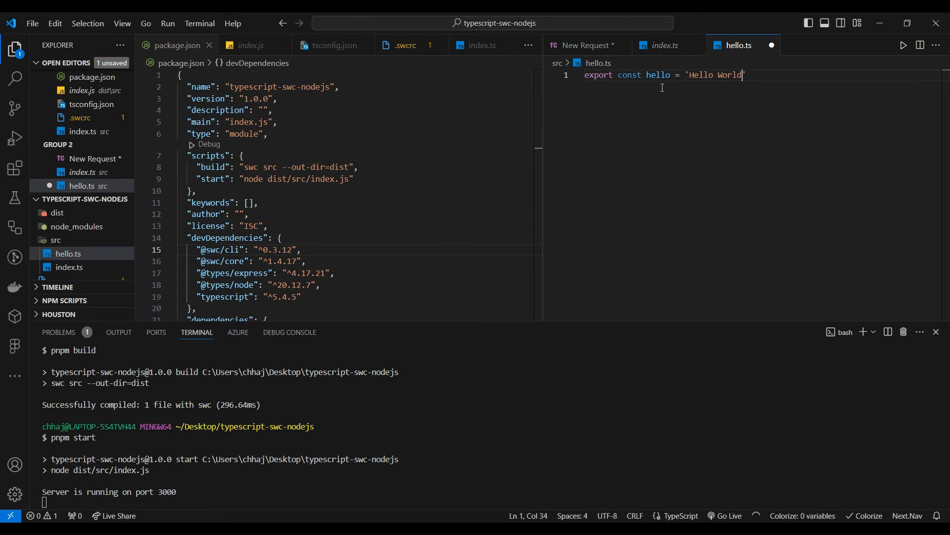
Step: Import hello into index.ts and log it with console.log(hello)
click(661, 45)
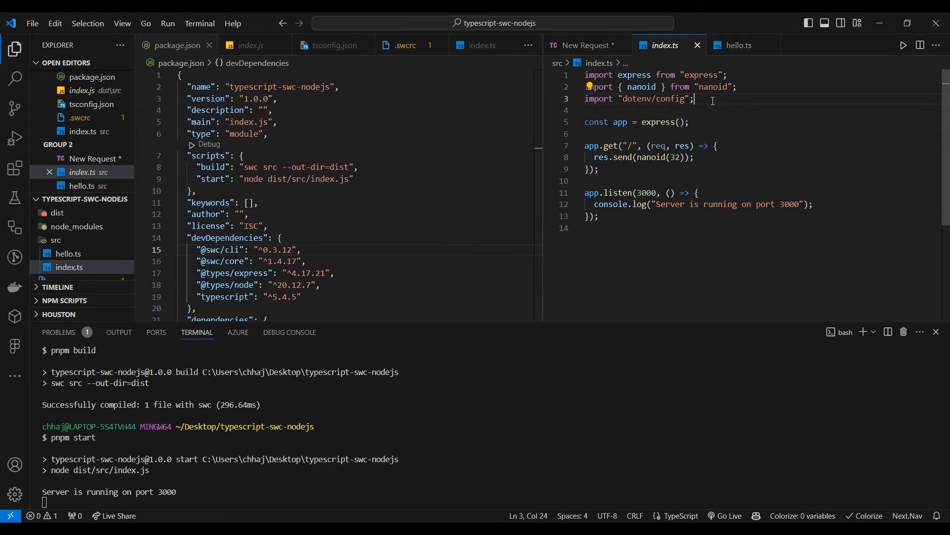
text(import { hello } from "./hello";)
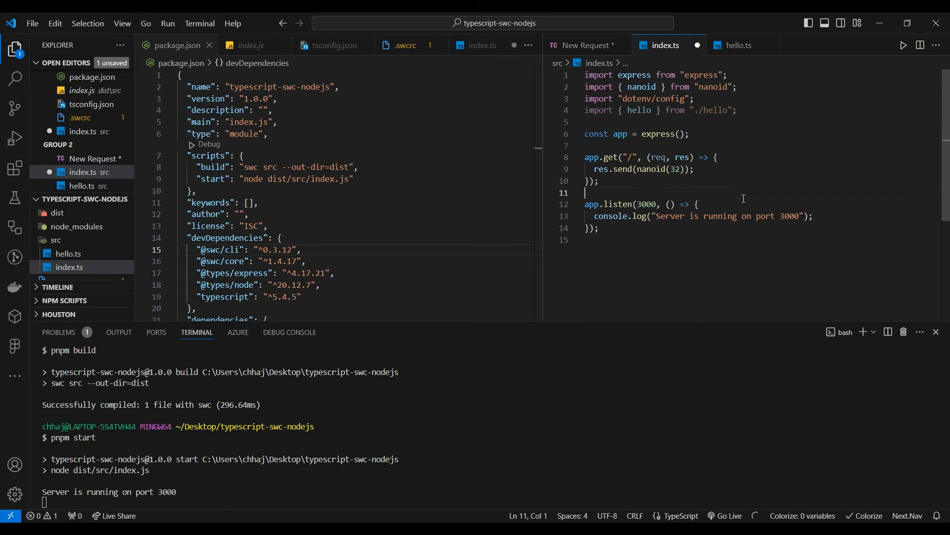
text(console.log(hello);)
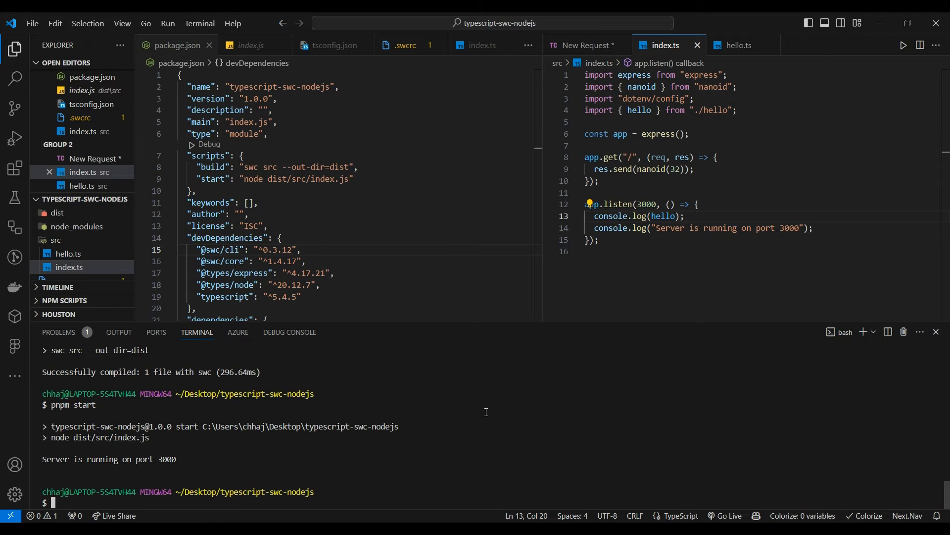
Step: Run pnpm build && pnpm start, hit ERR_MODULE_NOT_FOUND, and change the import to './hello.js'
text(pnpm build)
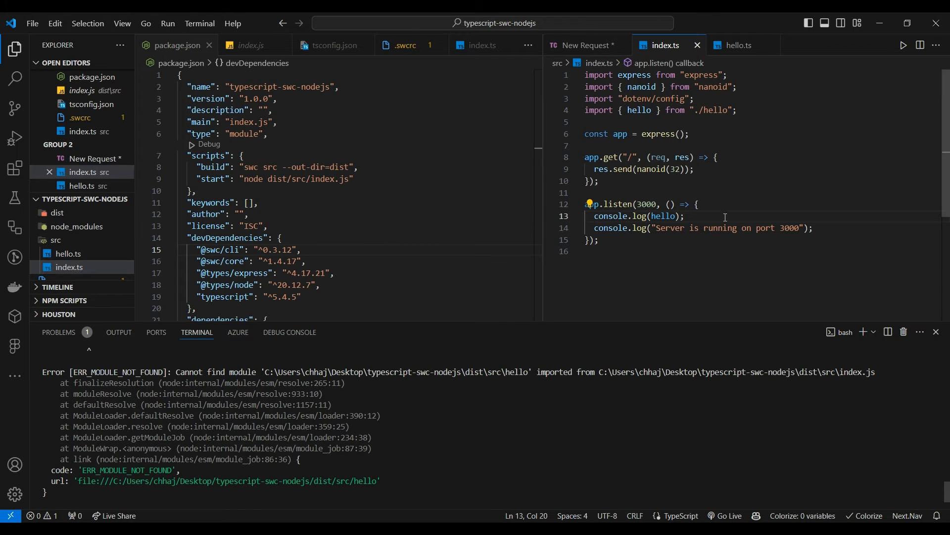
mouse_move(712, 110)
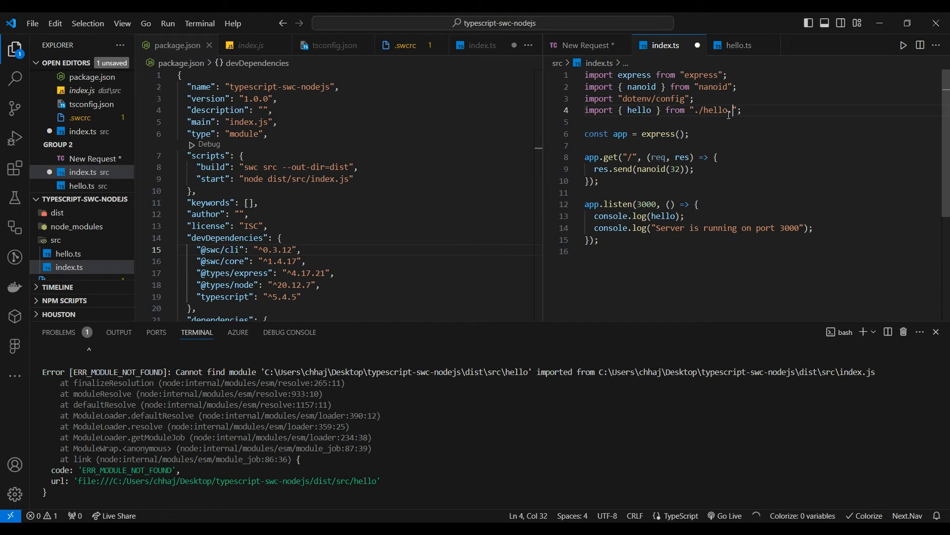
text(.js)
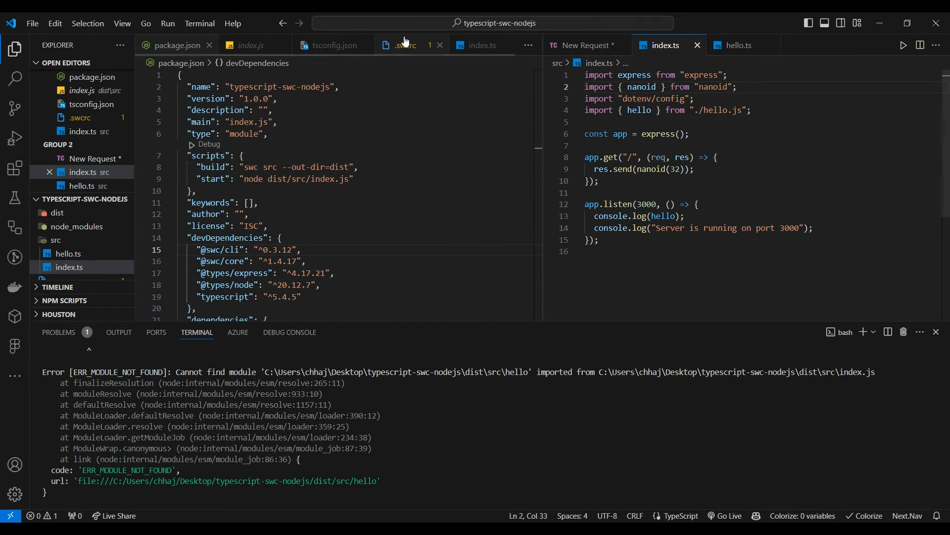
mouse_move(402, 45)
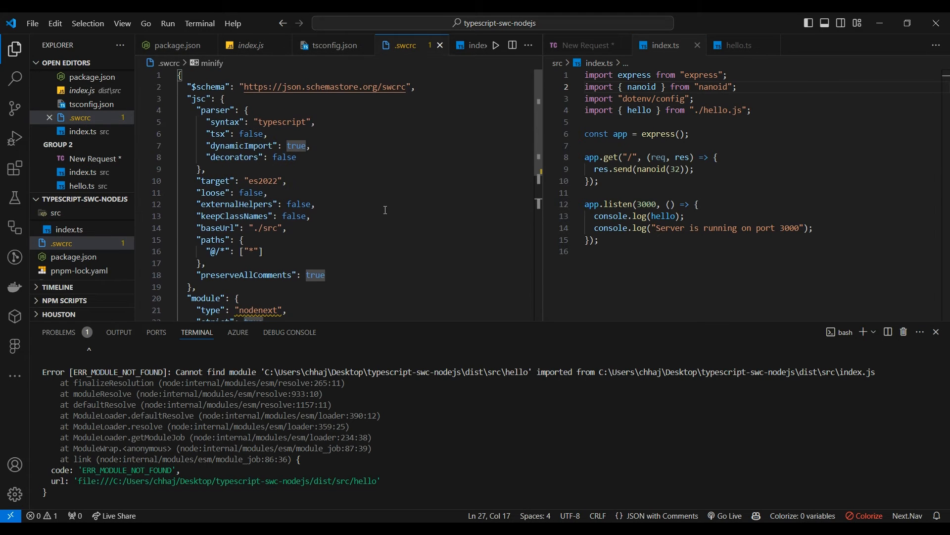
click(251, 45)
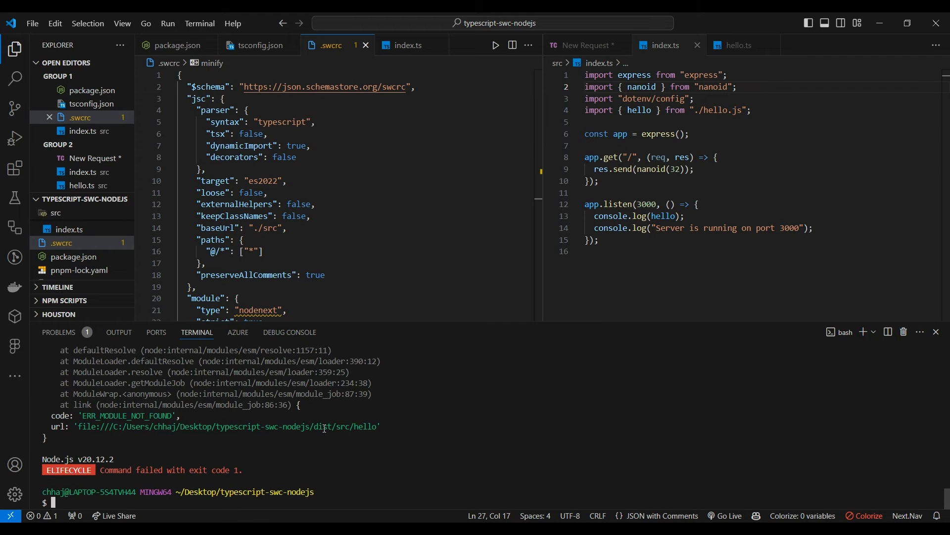
Step: Rebuild and start the server, confirm GET localhost:3000 returns 200 OK, then stop it with Ctrl+C
text(pnpm build && pnpm start)
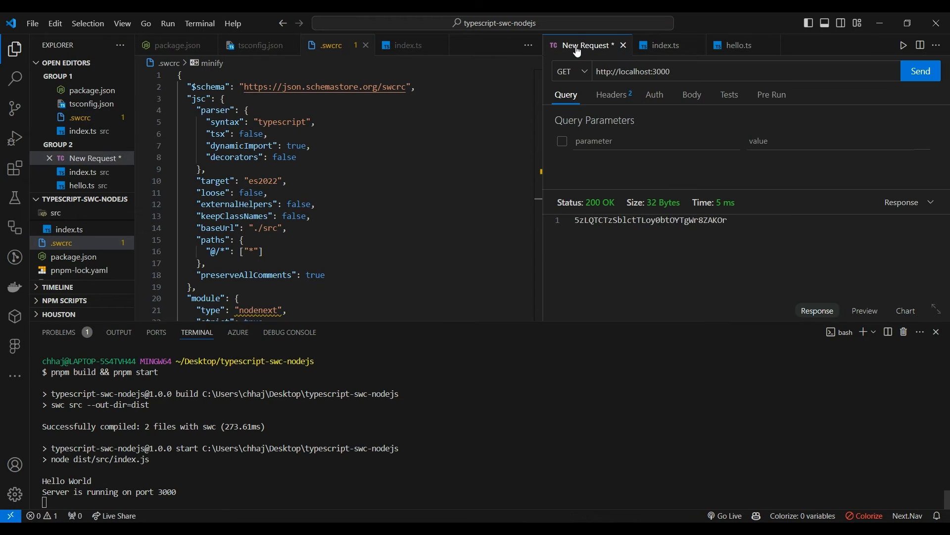
click(920, 71)
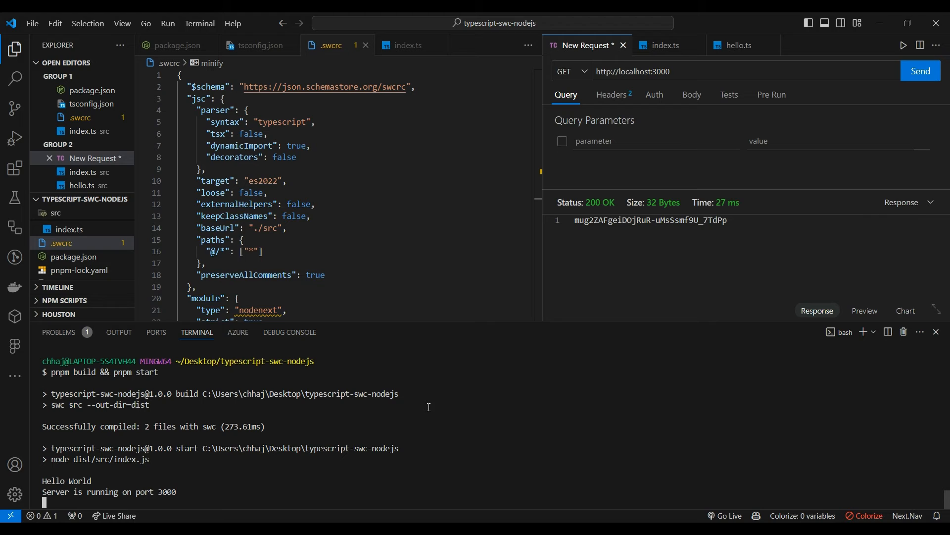
key(ctrl+c)
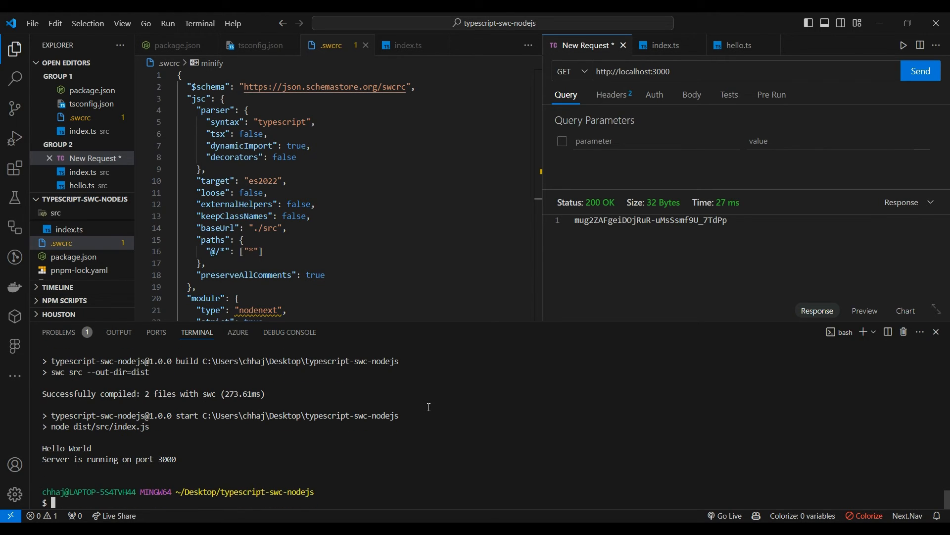
key(Enter)
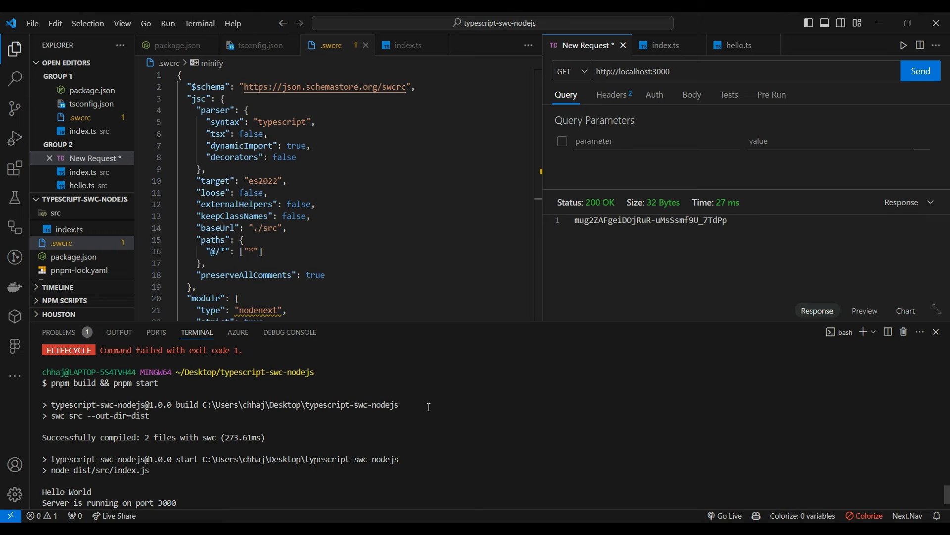
mouse_move(396, 417)
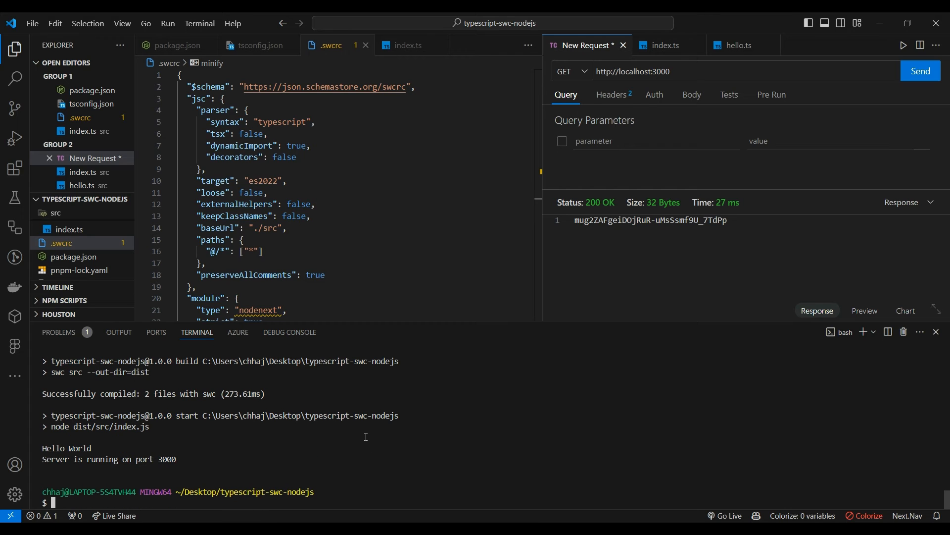
Step: Install nodemon with pnpm add -D nodemon and touch a new nodemon.json file
text(pnpm add)
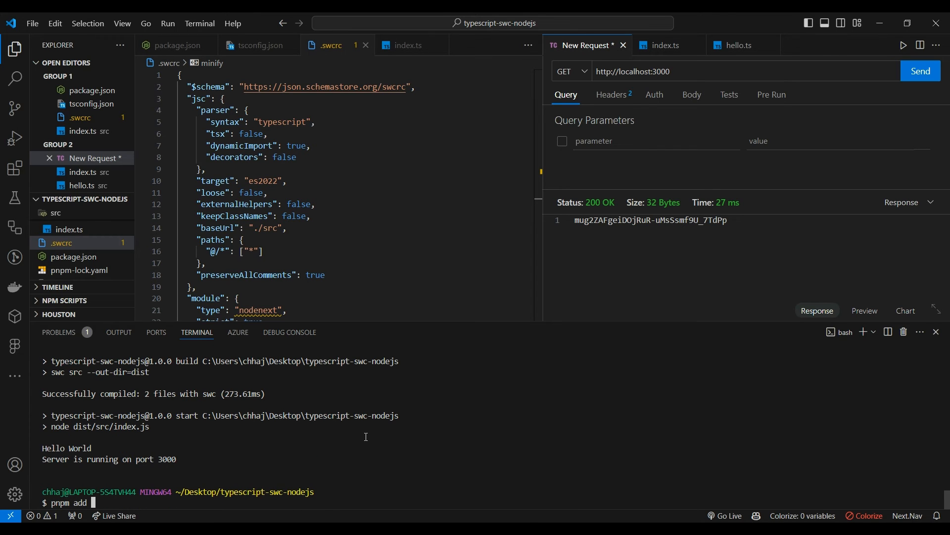
text(-D nodemon)
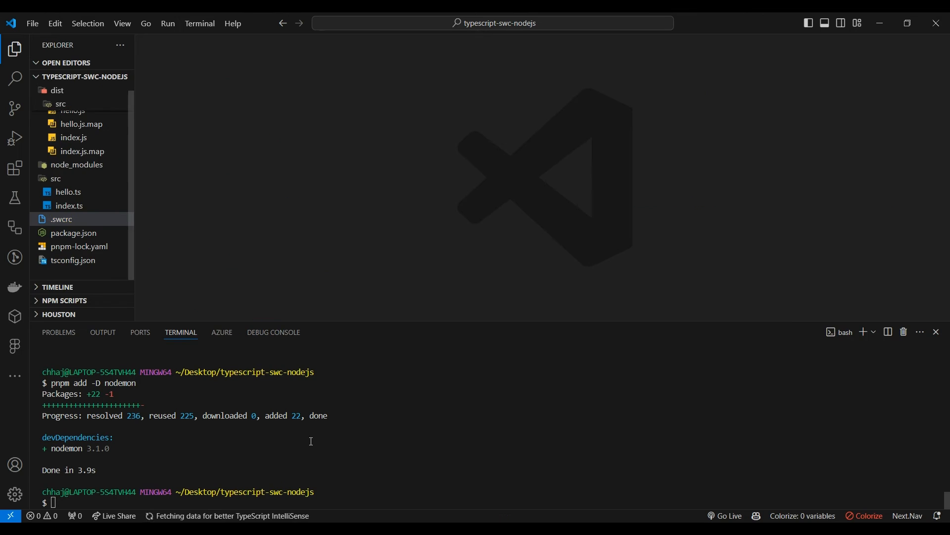
text(tou)
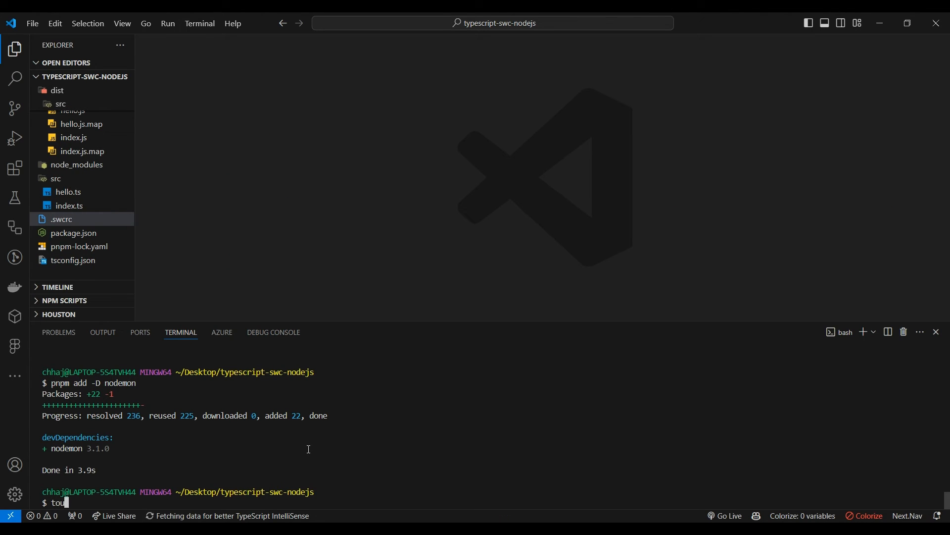
text(ch nodemon.json)
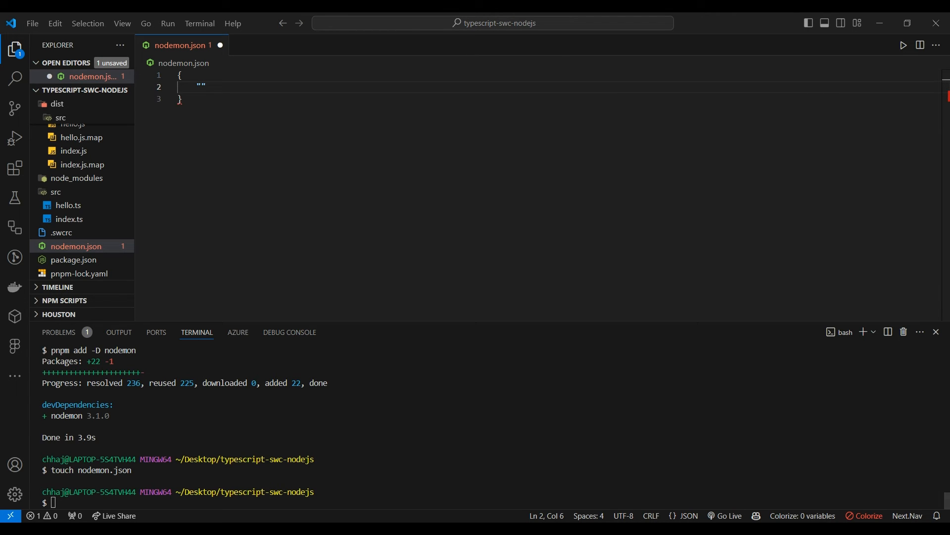
mouse_move(405, 339)
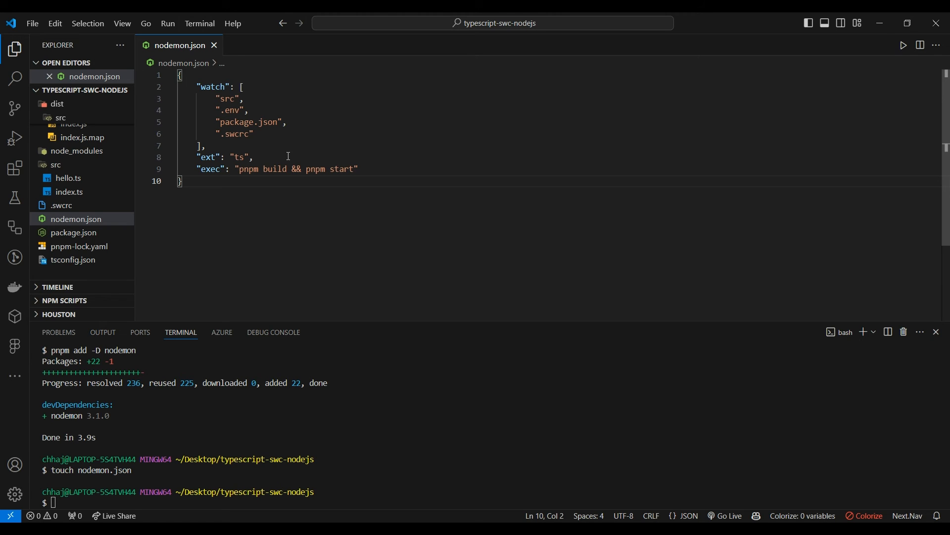
mouse_move(389, 165)
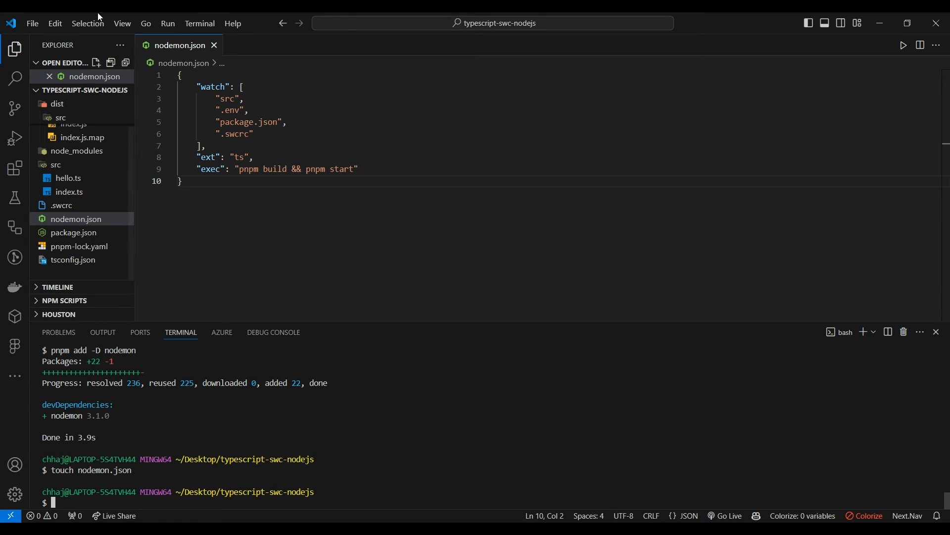
Step: Add a "dev": "nodemon src/index.ts" script to package.json
click(73, 232)
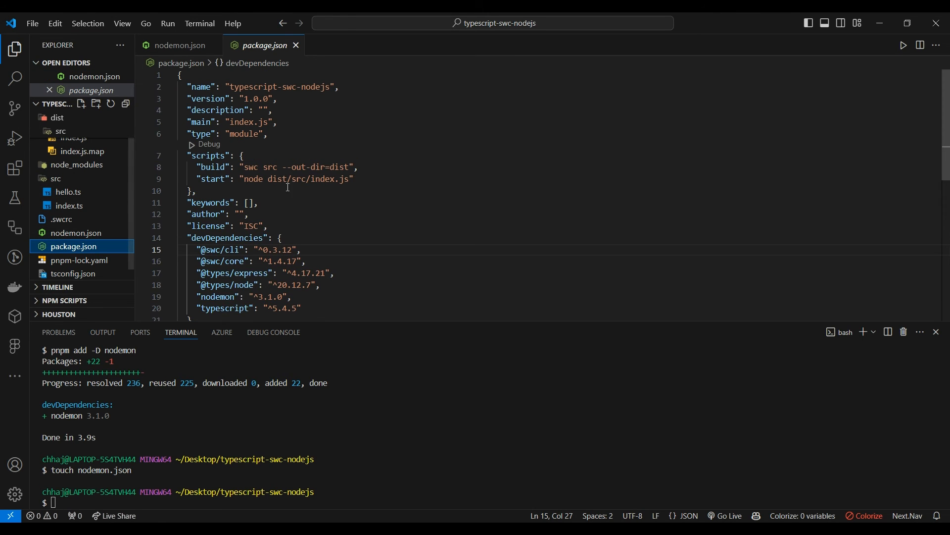
key(Enter)
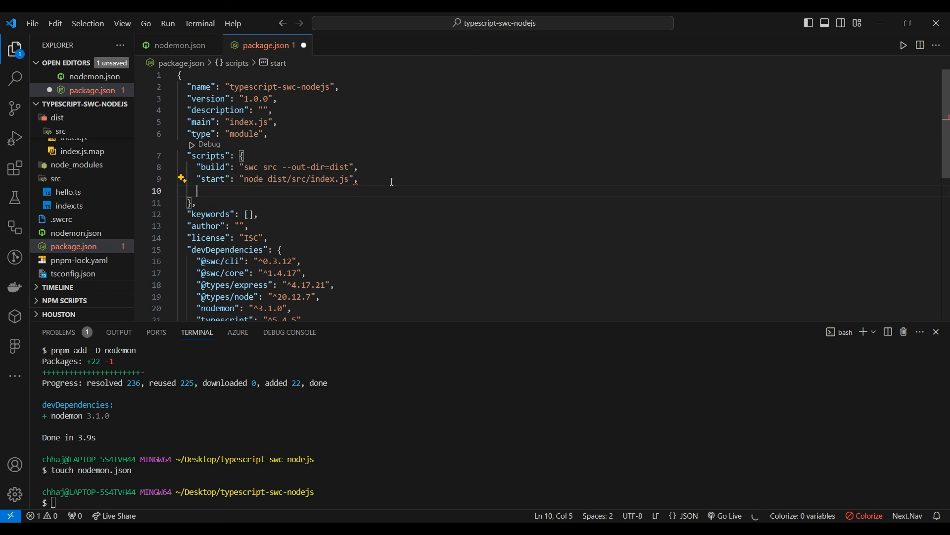
text("dev":)
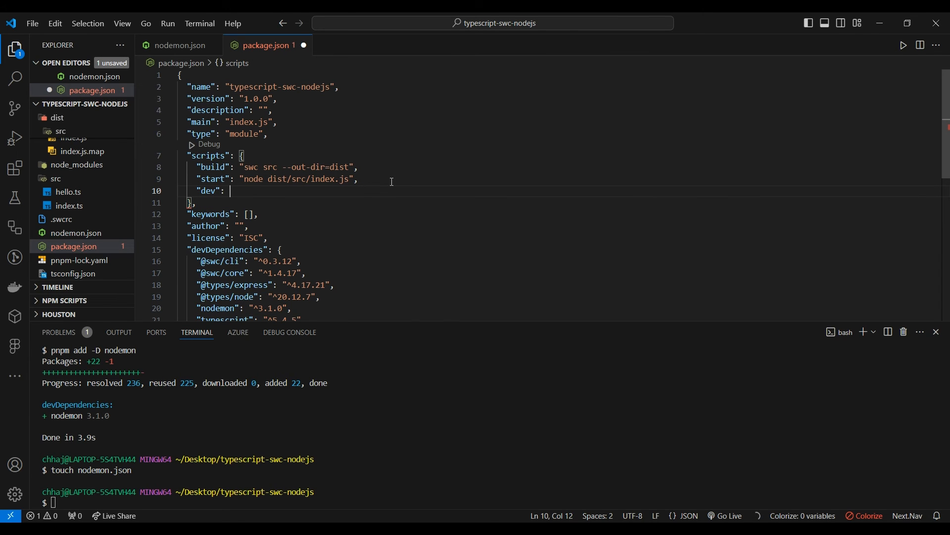
text("nodemon --exec ts-node src/index.ts")
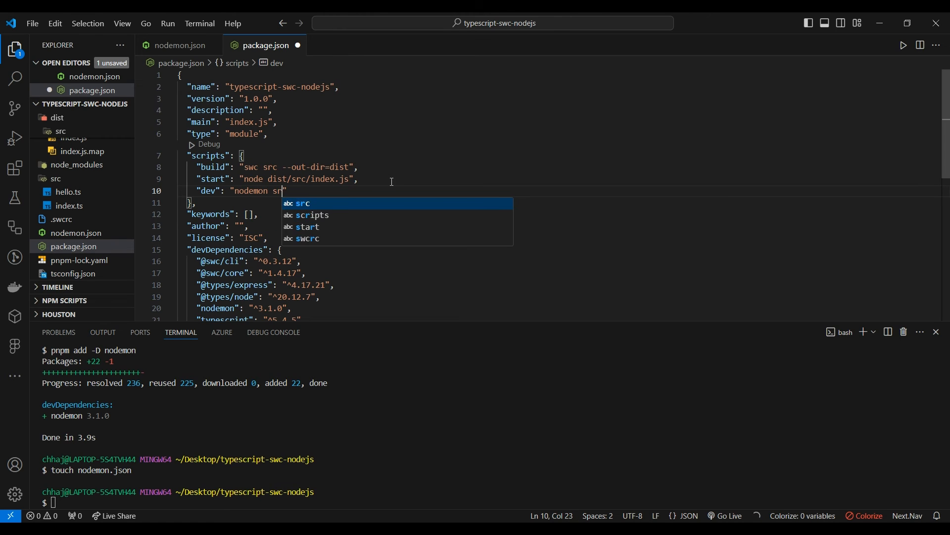
text(/index.t)
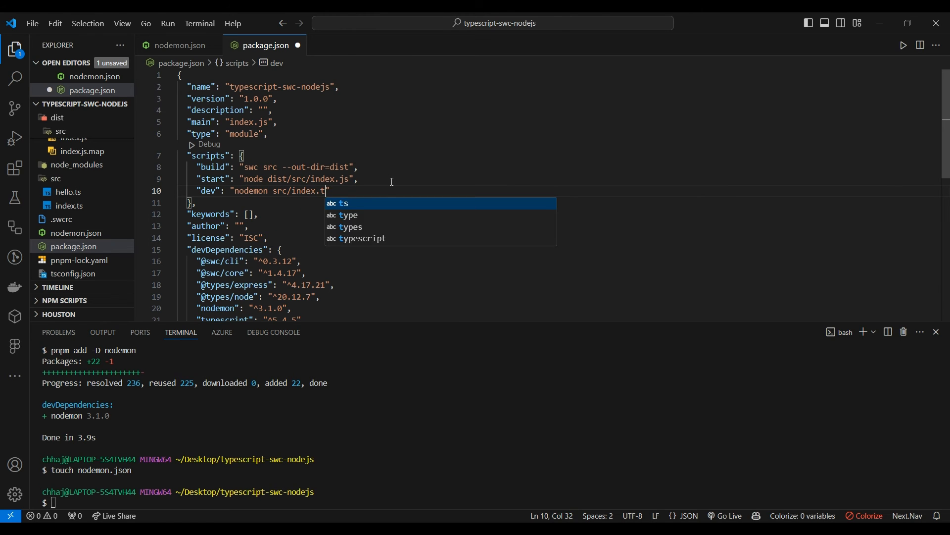
text(s)
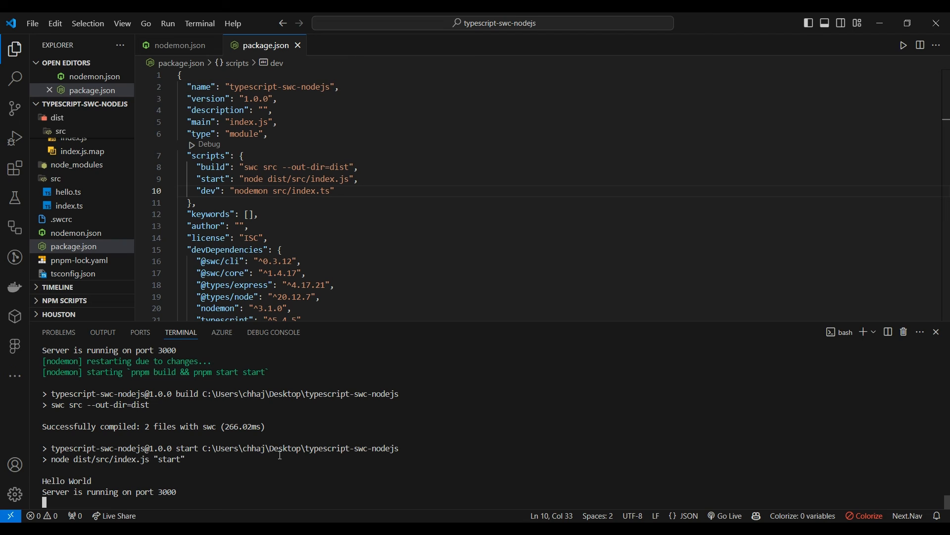
mouse_move(363, 472)
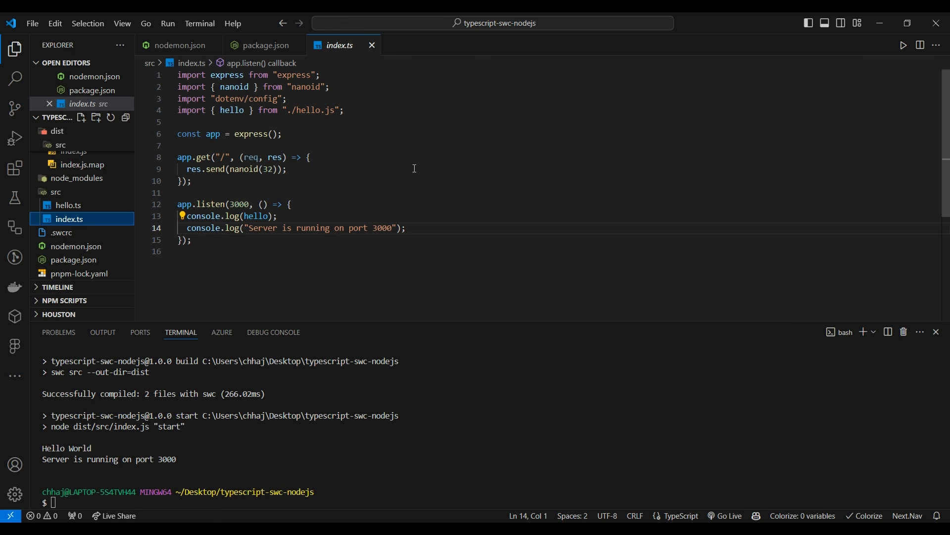
mouse_move(411, 166)
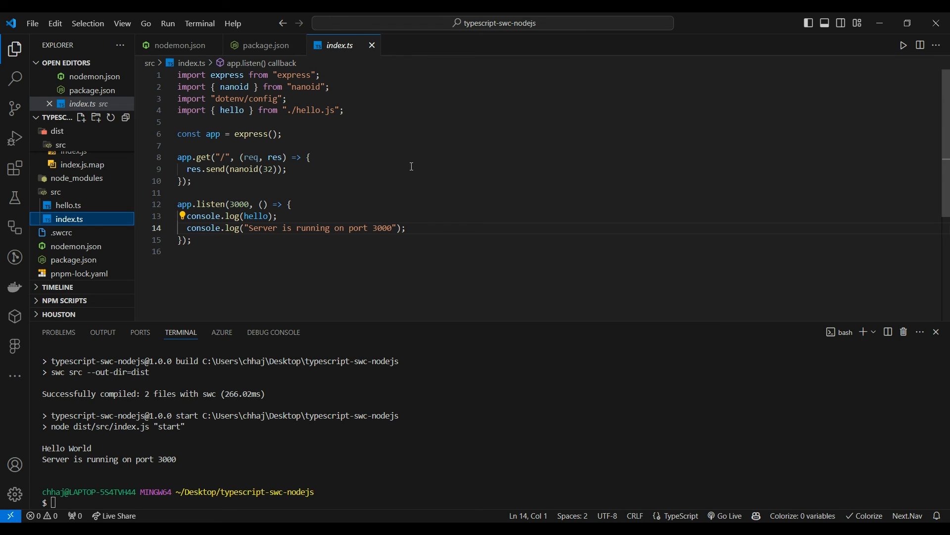
mouse_move(326, 171)
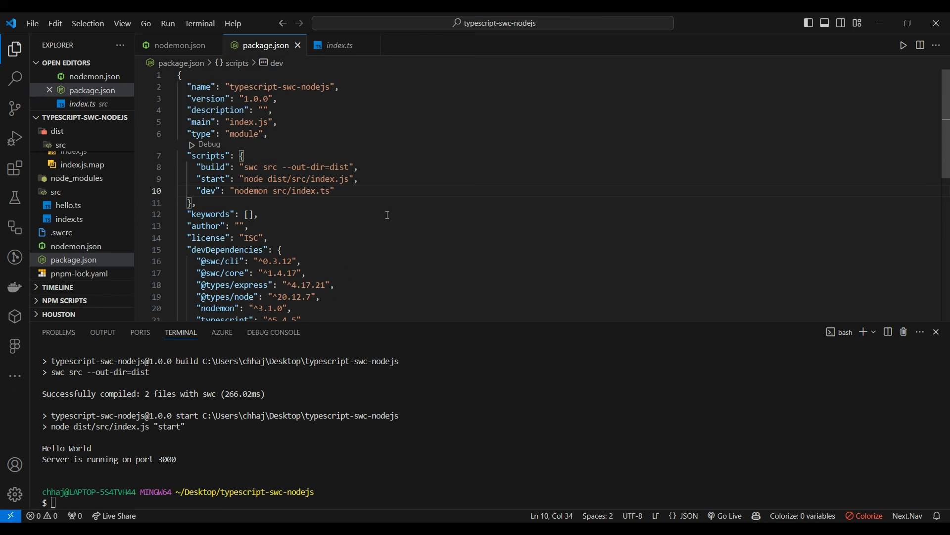
Step: Add a "build:ci": "tsc && swc src --out-dir=dist" script to package.json
text("build:ci)
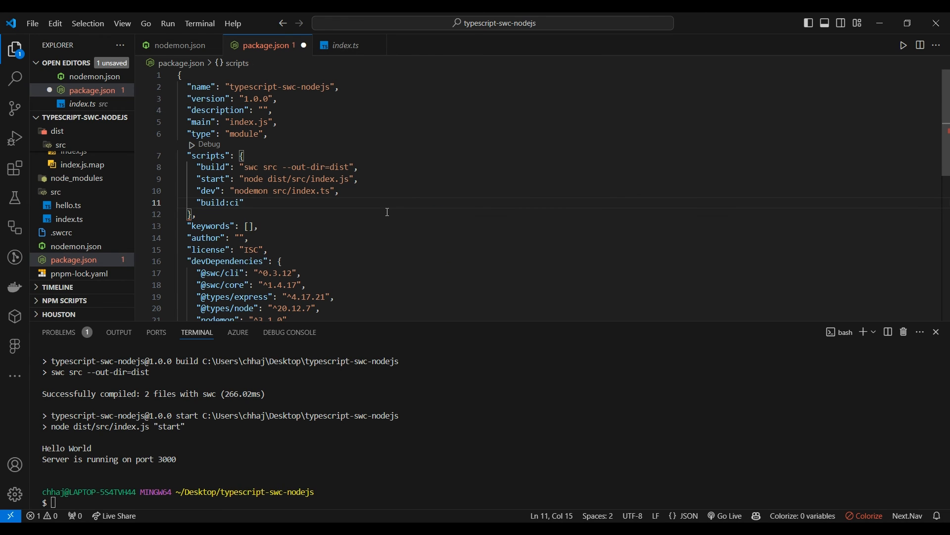
text(: "tsc")
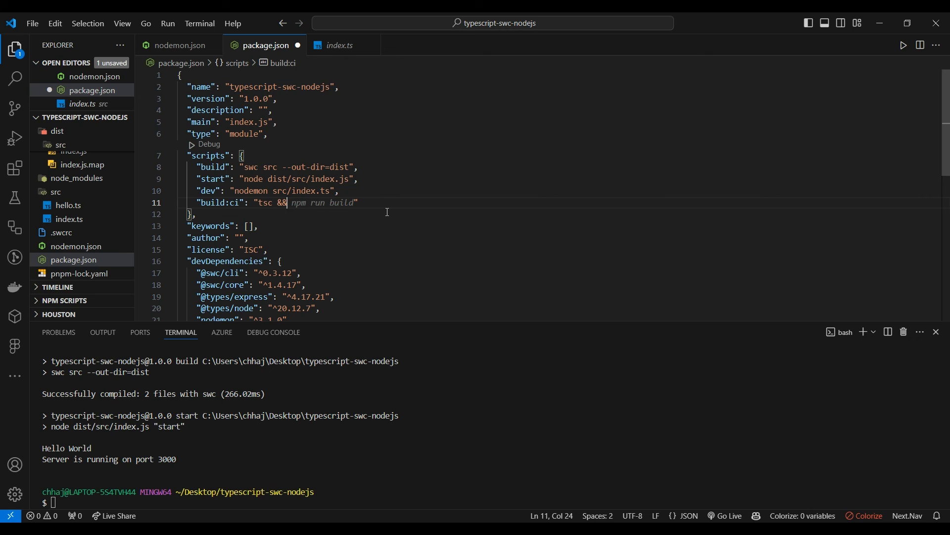
text(swc src --out-dir=dist)
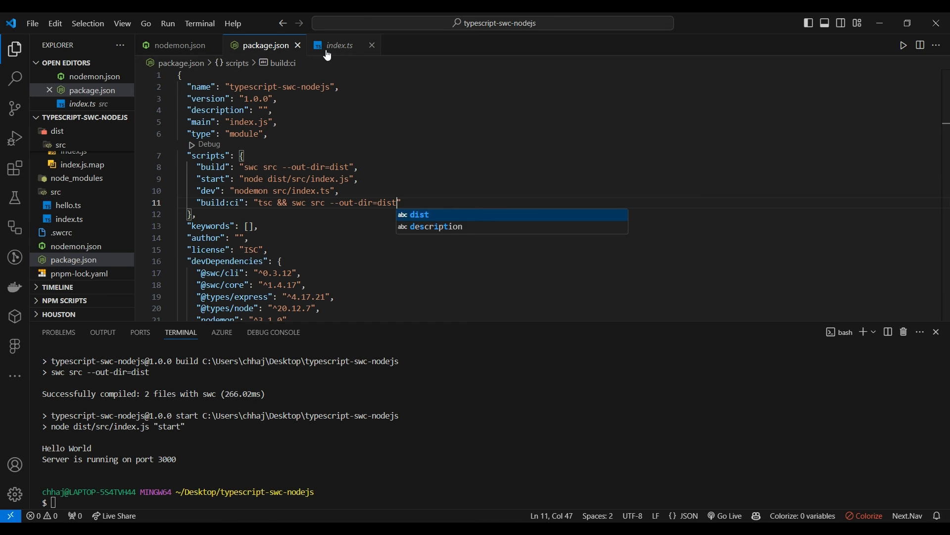
click(340, 44)
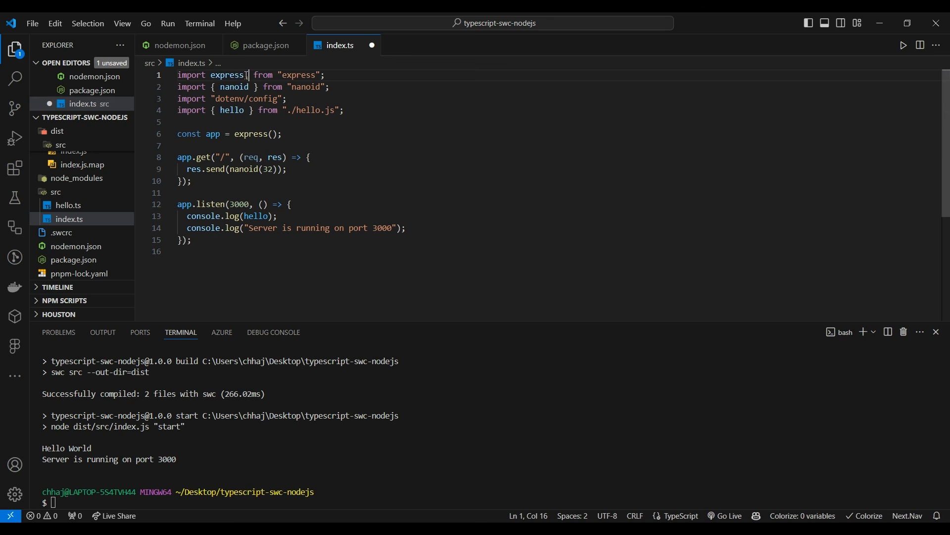
Step: Import { Response } from express and run pnpm build then pnpm build:ci, which fails with TS1484
text({})
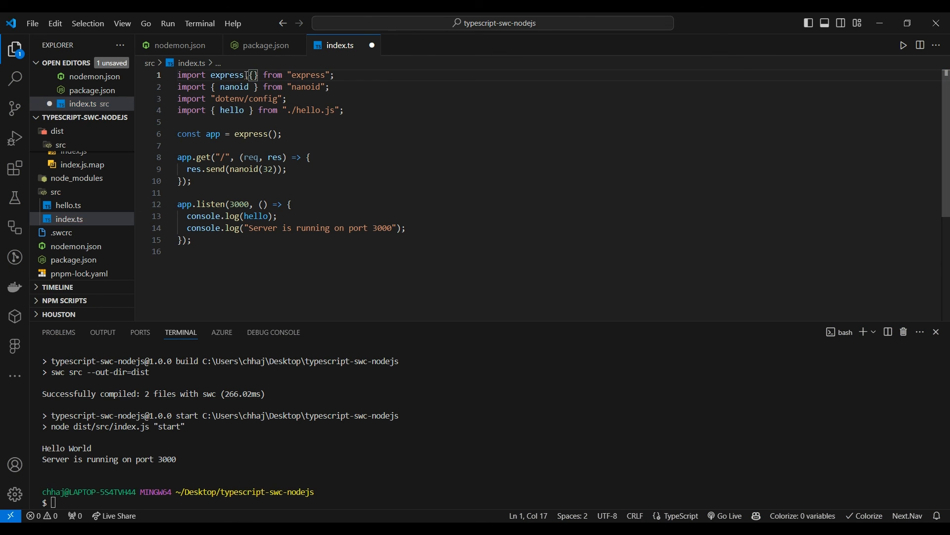
text(Response)
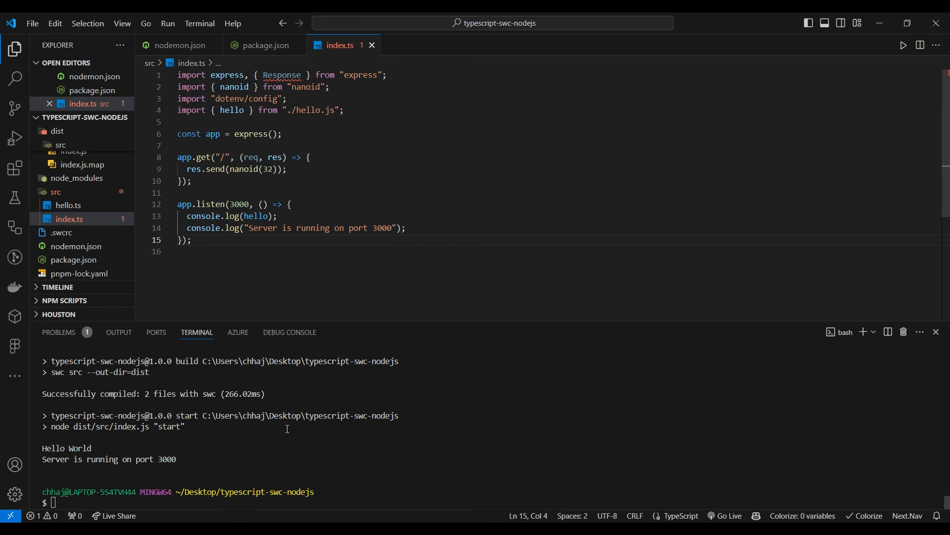
text(pnpm build)
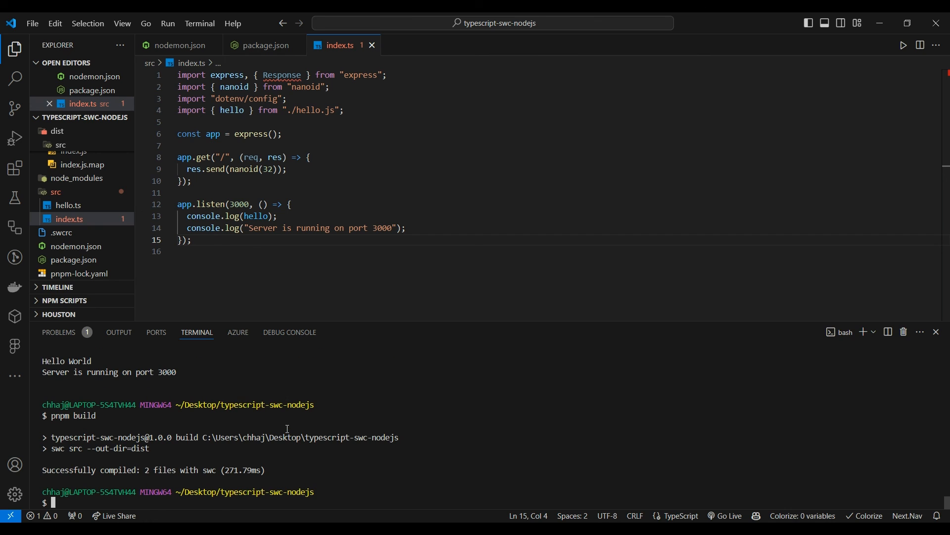
text(pnpm build)
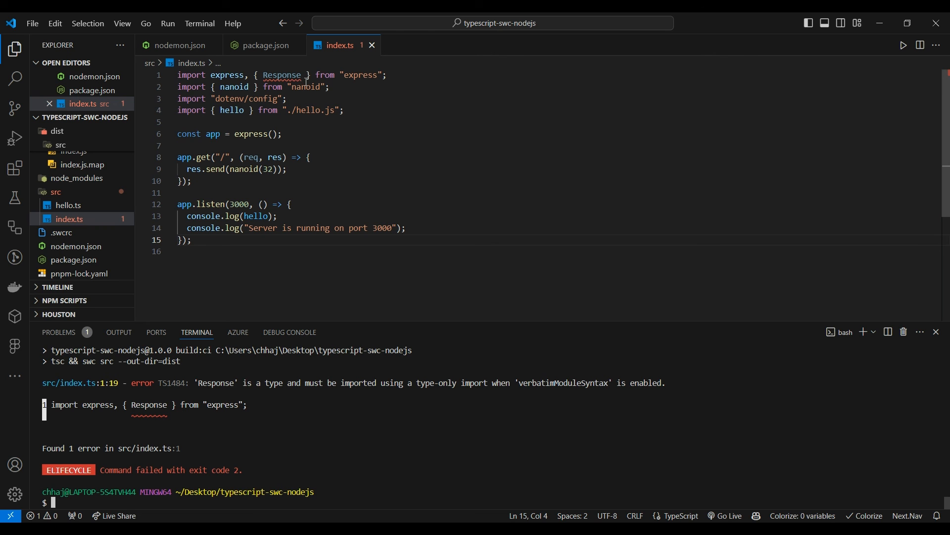
Step: Make Response a type-only import ('type Response') so build:ci passes
text(type)
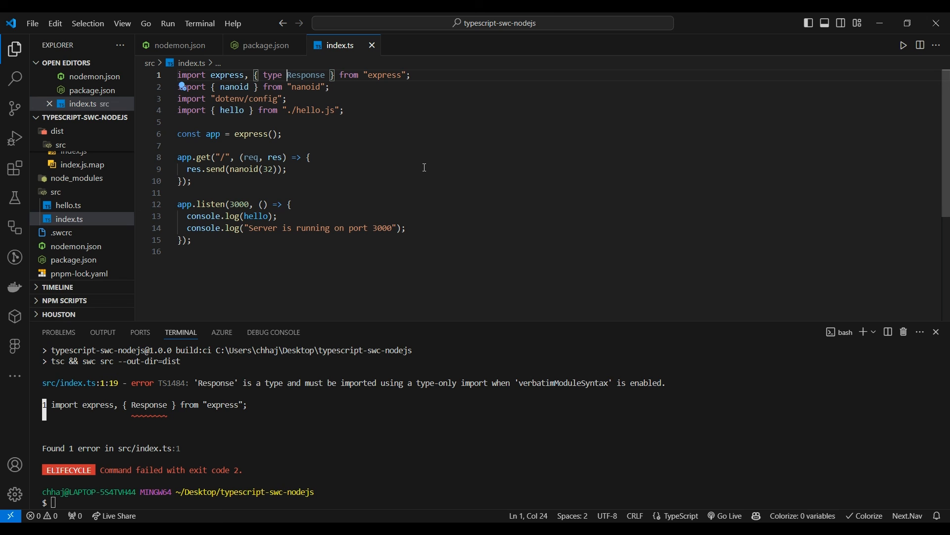
Step: Switch back to package.json to review the build:ci script
click(265, 45)
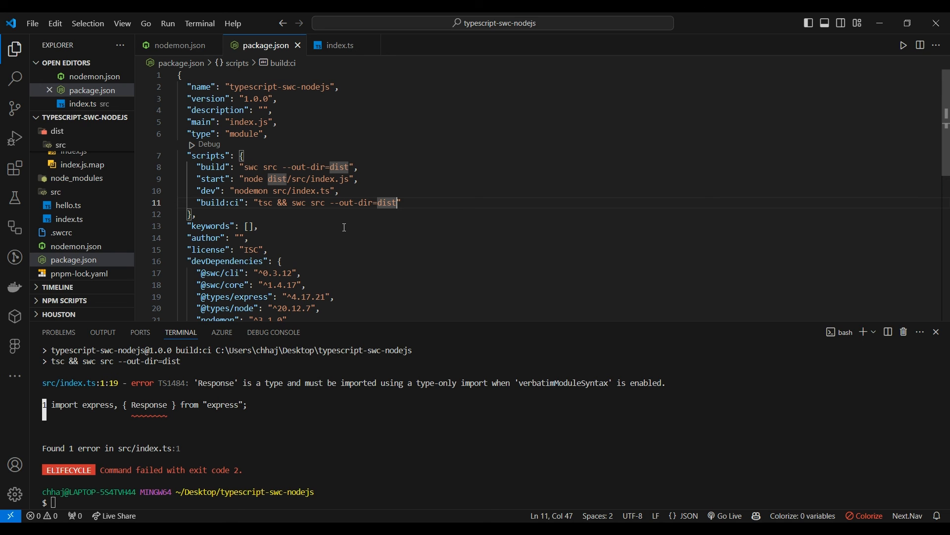
mouse_move(336, 295)
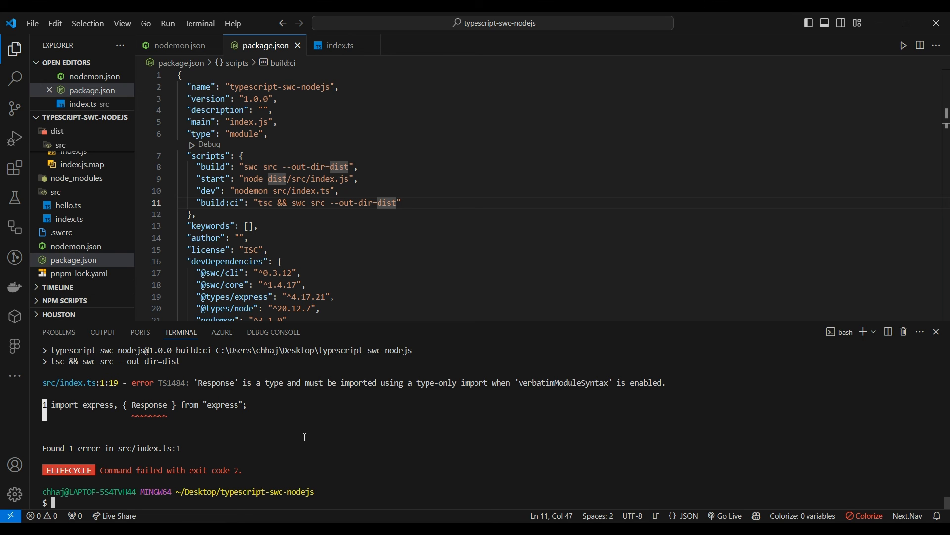
mouse_move(851, 245)
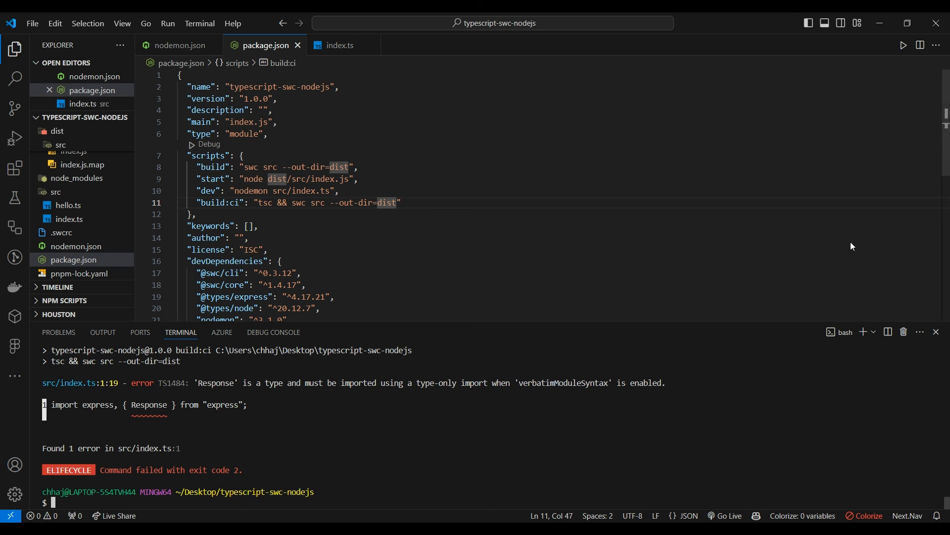